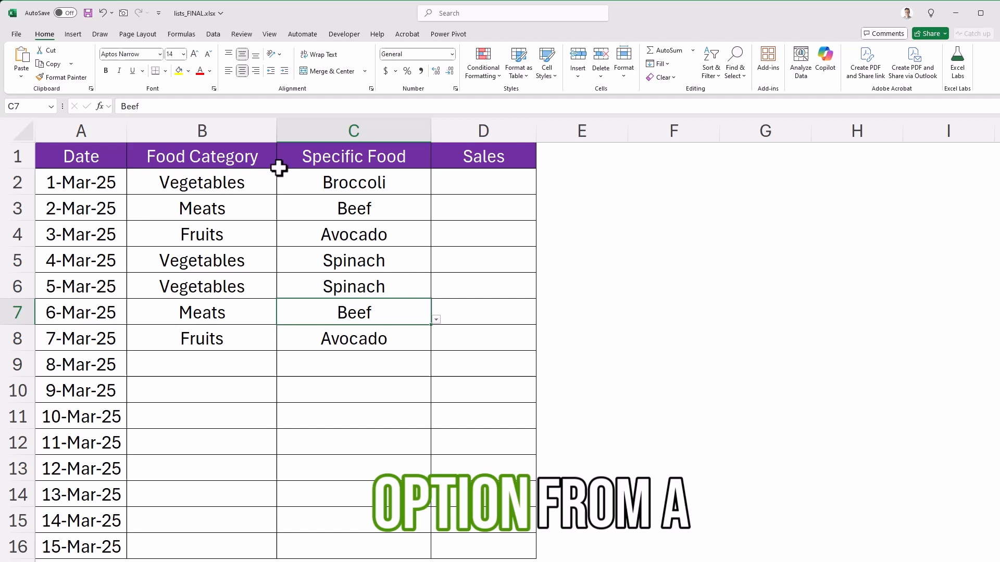
# Try Carrot and Avocado in row 2, then change it to Meats with Chicken
pyautogui.click(435, 188)
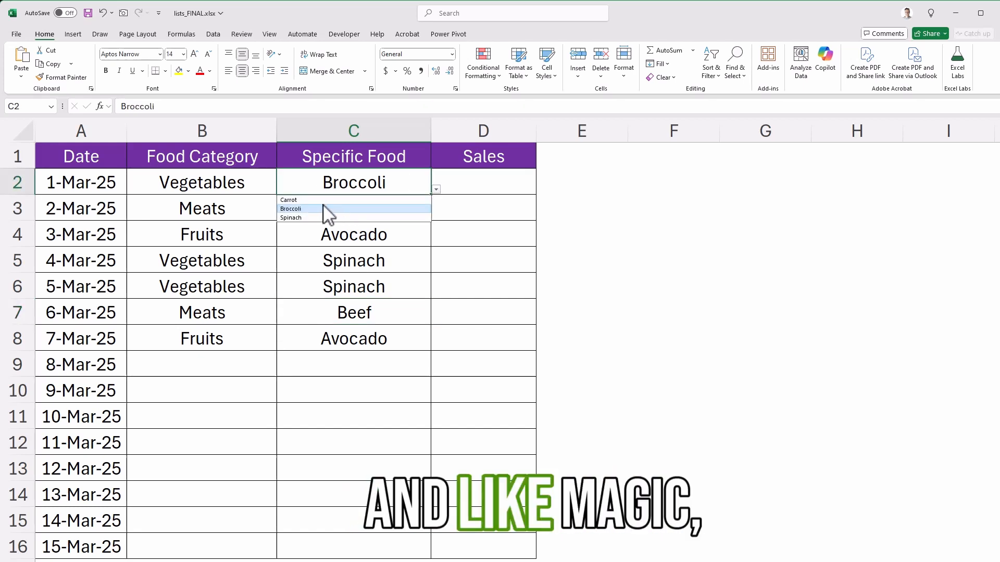
pyautogui.click(287, 200)
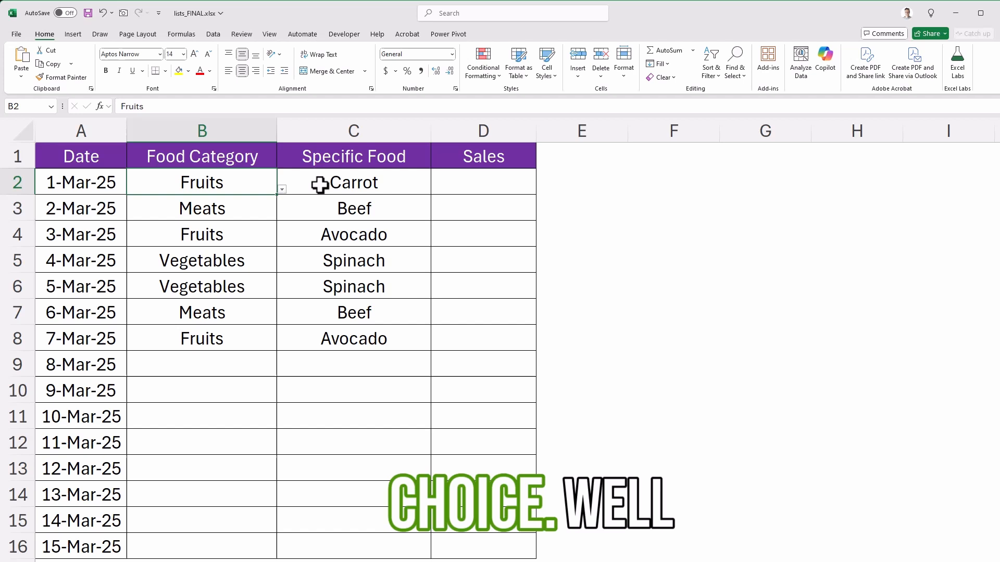
pyautogui.click(435, 189)
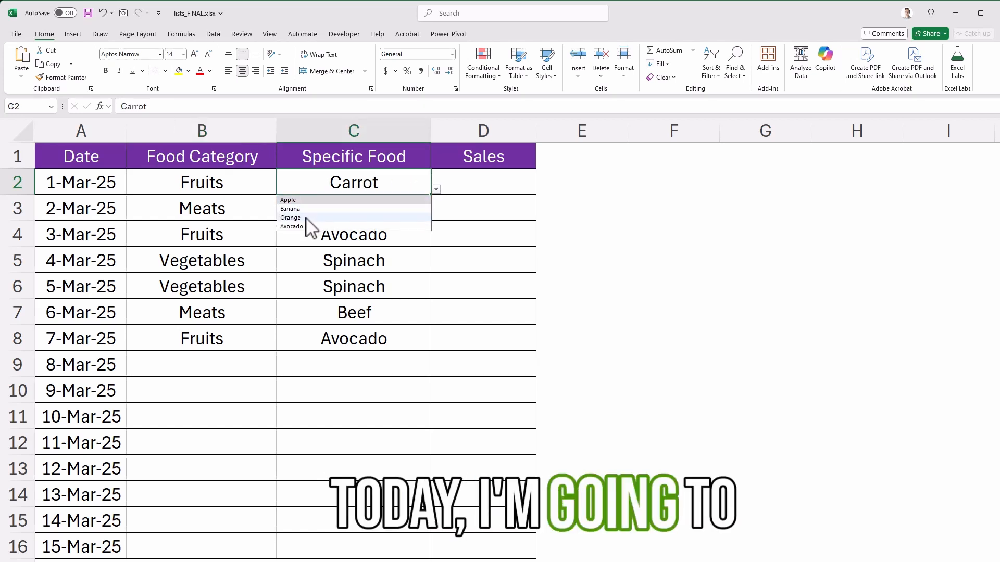
pyautogui.click(291, 226)
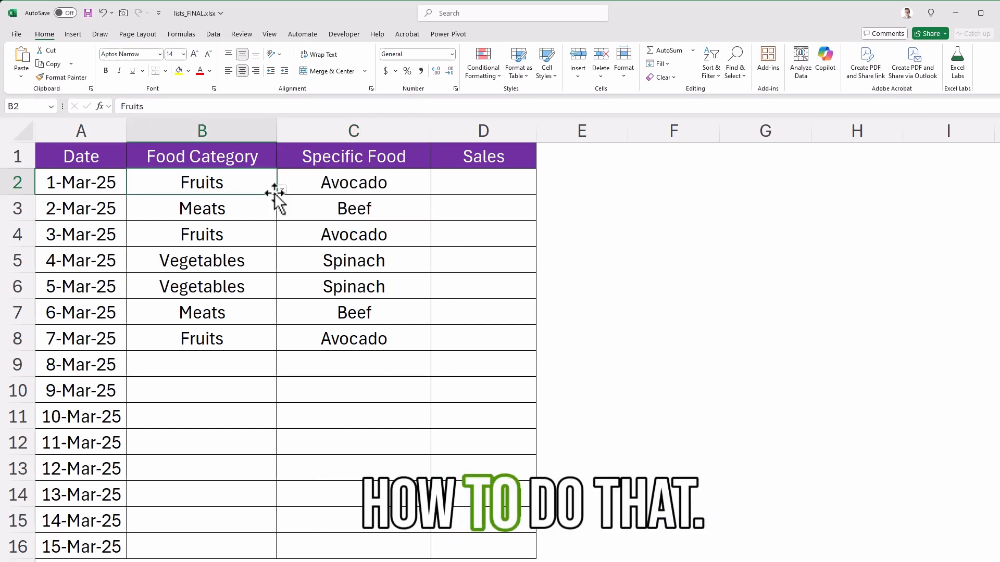
pyautogui.write('Meats')
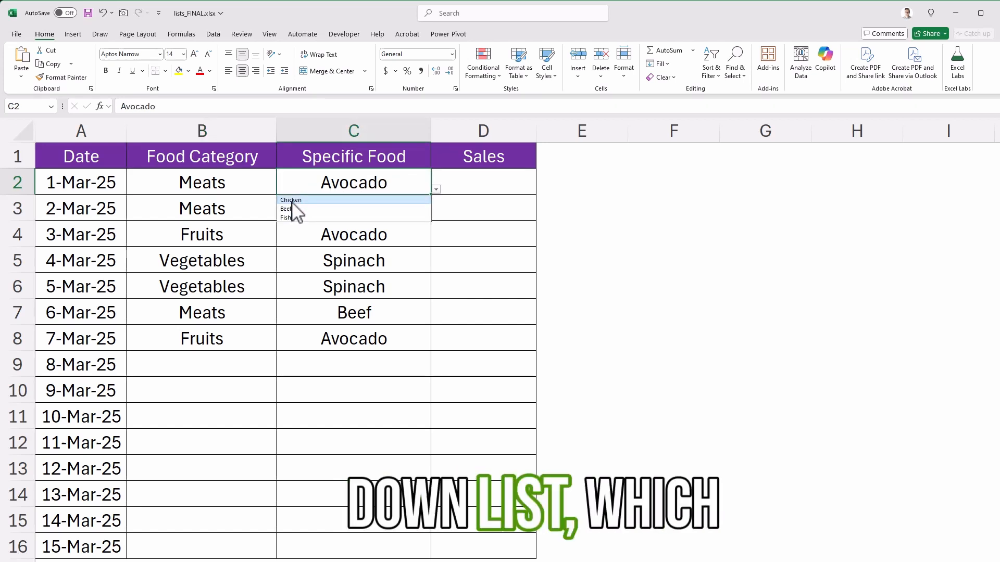
pyautogui.click(290, 199)
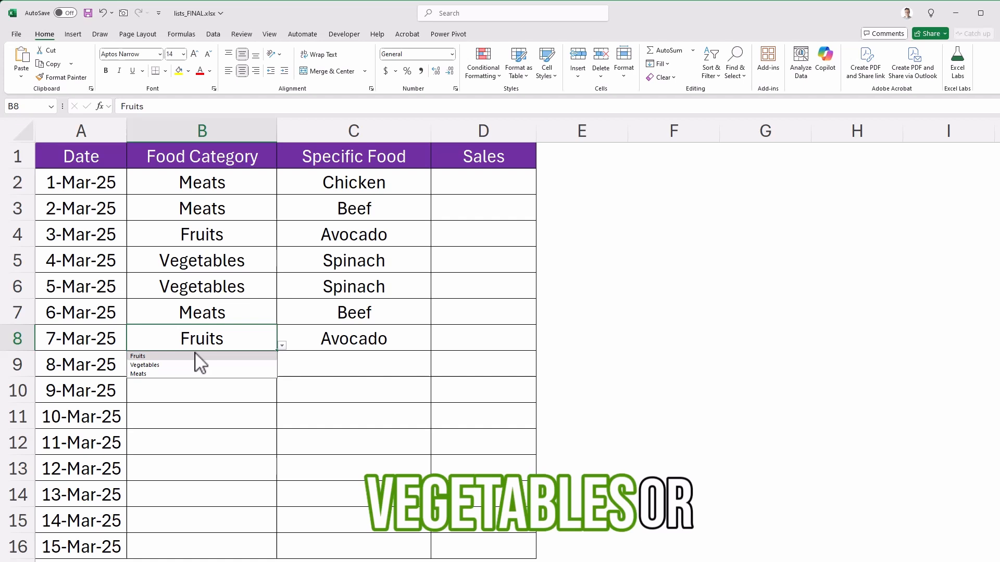
# Set row 8 to Vegetables with Broccoli, and row 7 to Fruits with a fruit
pyautogui.click(145, 365)
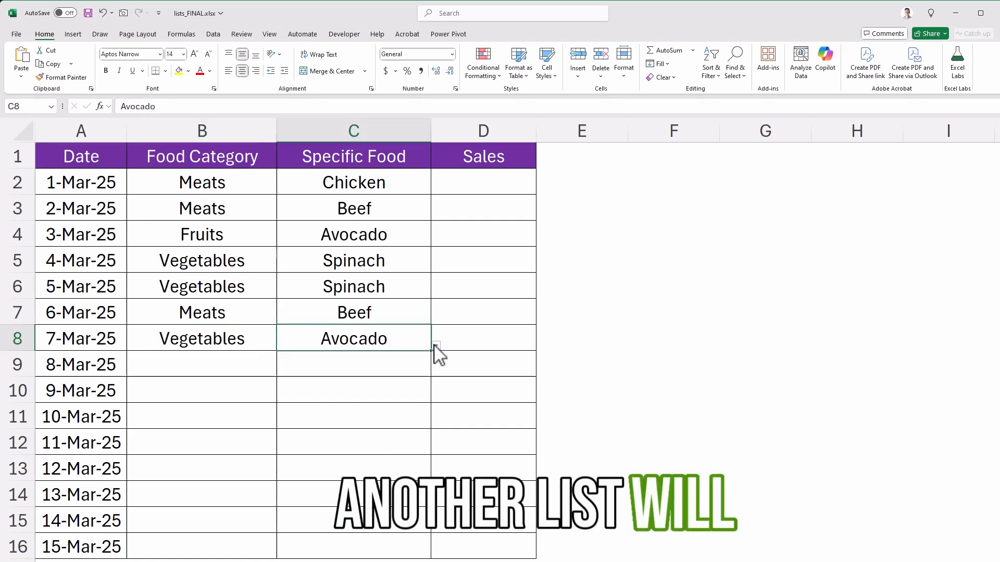
pyautogui.write('Broccoli')
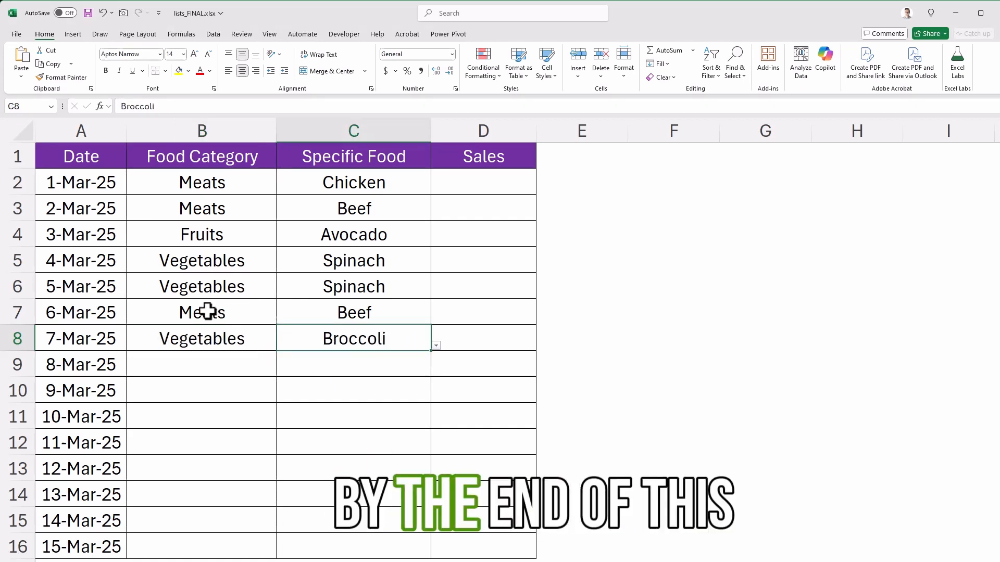
pyautogui.click(201, 312)
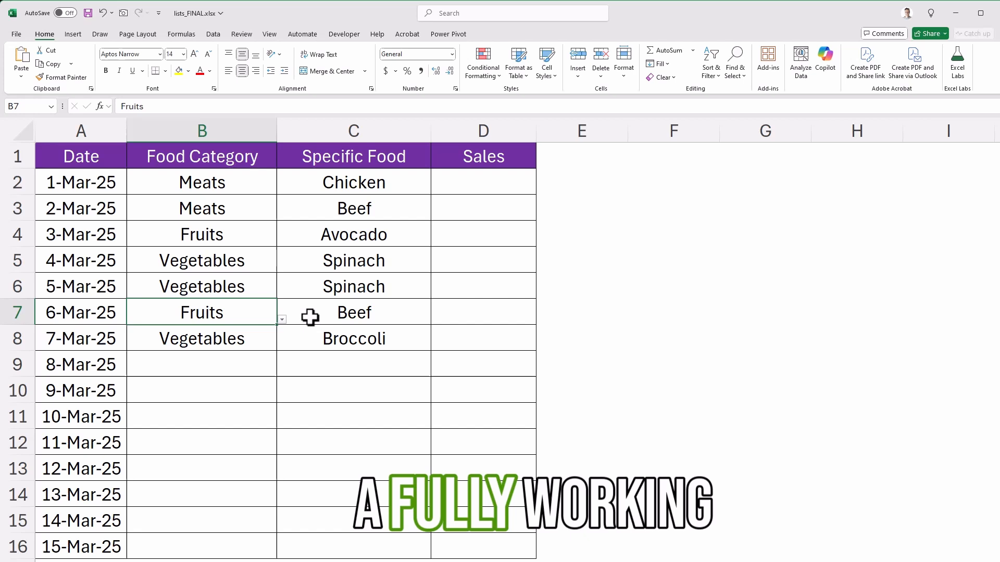
pyautogui.click(435, 319)
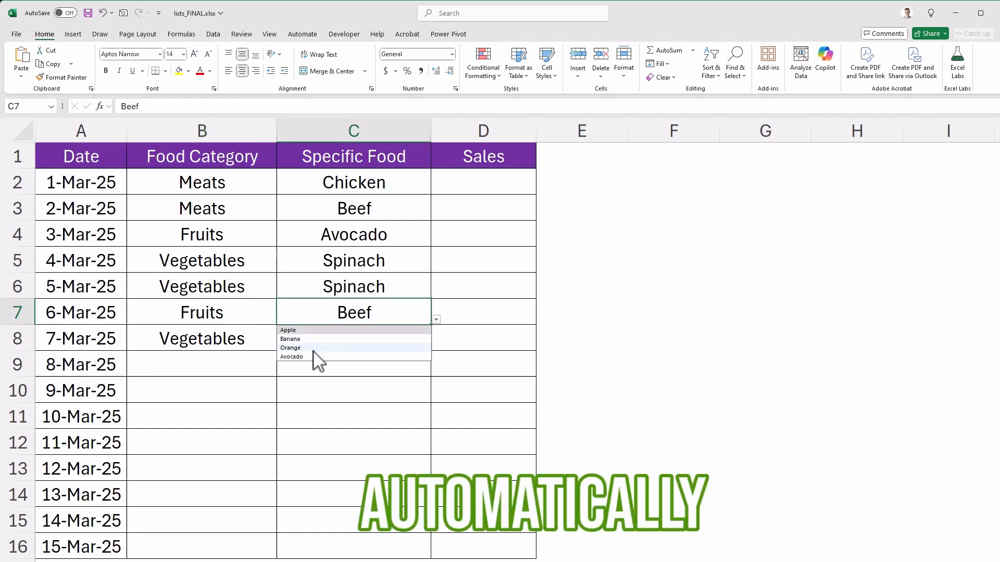
pyautogui.click(291, 348)
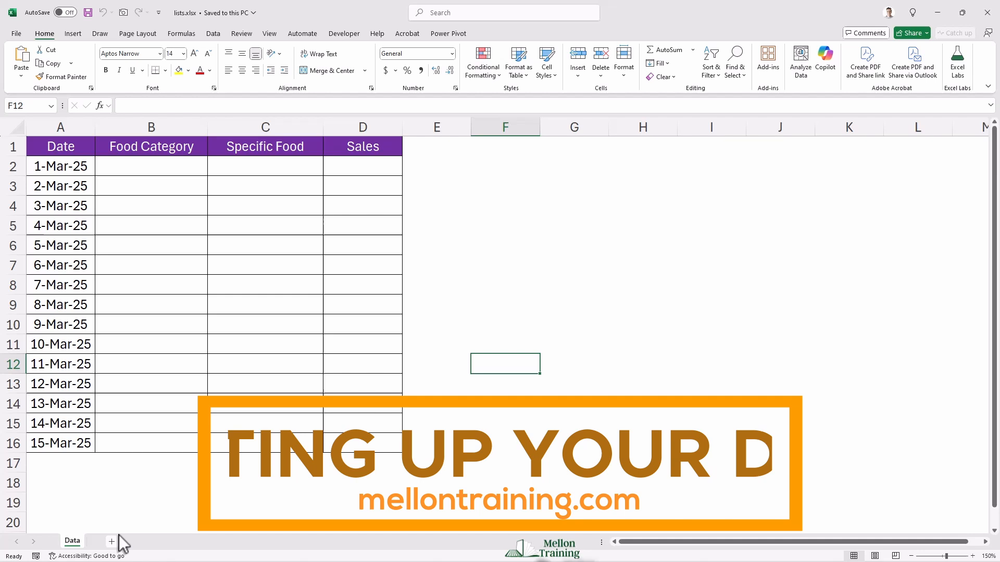
# Add a new blank worksheet beside the Data tab and right-click its tab
pyautogui.click(110, 542)
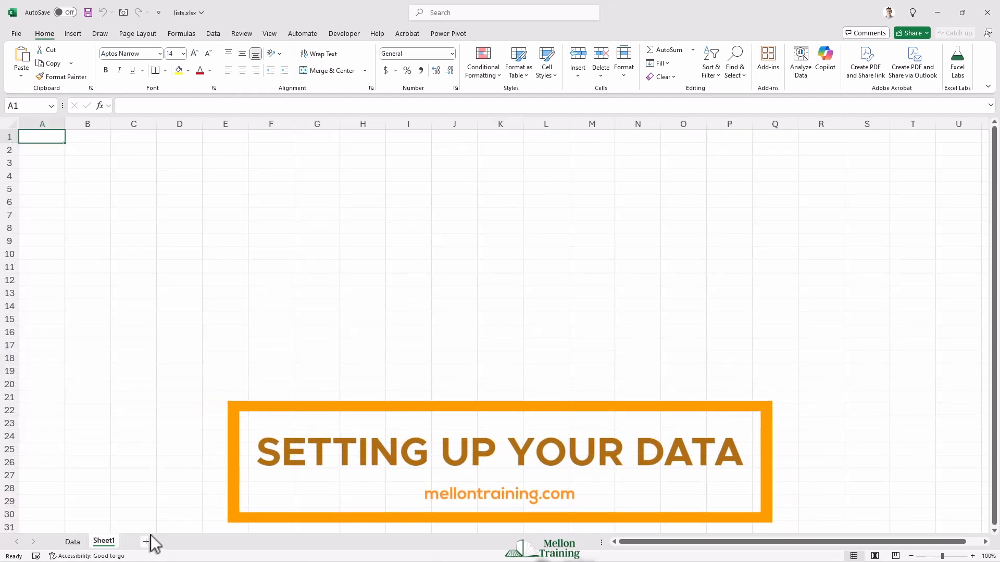
pyautogui.rightClick(103, 540)
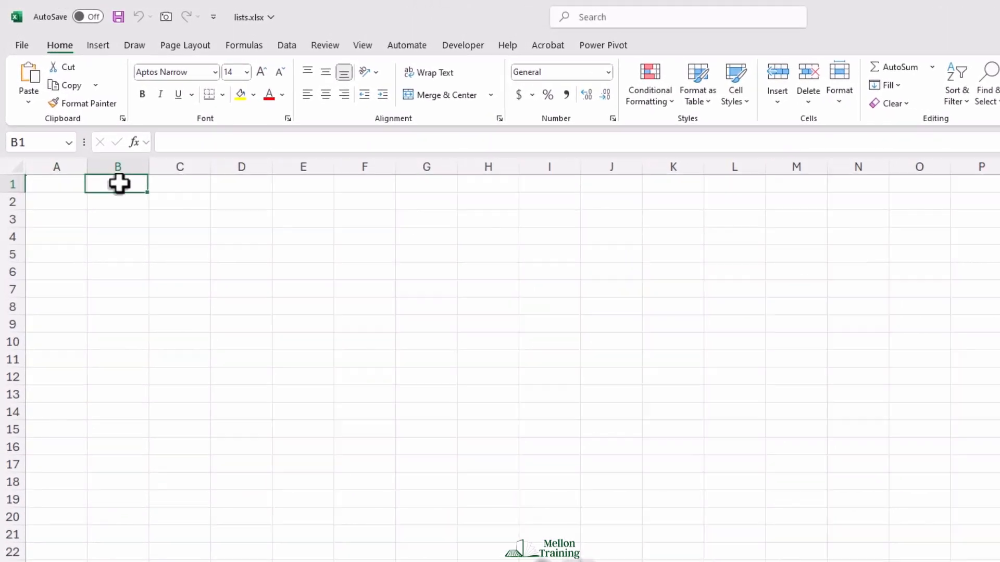
# Enter Fruits in B1 with Apple, Banana and Orange in B2:B4
pyautogui.write('Fruits')
pyautogui.click(117, 201)
pyautogui.write('Apple')
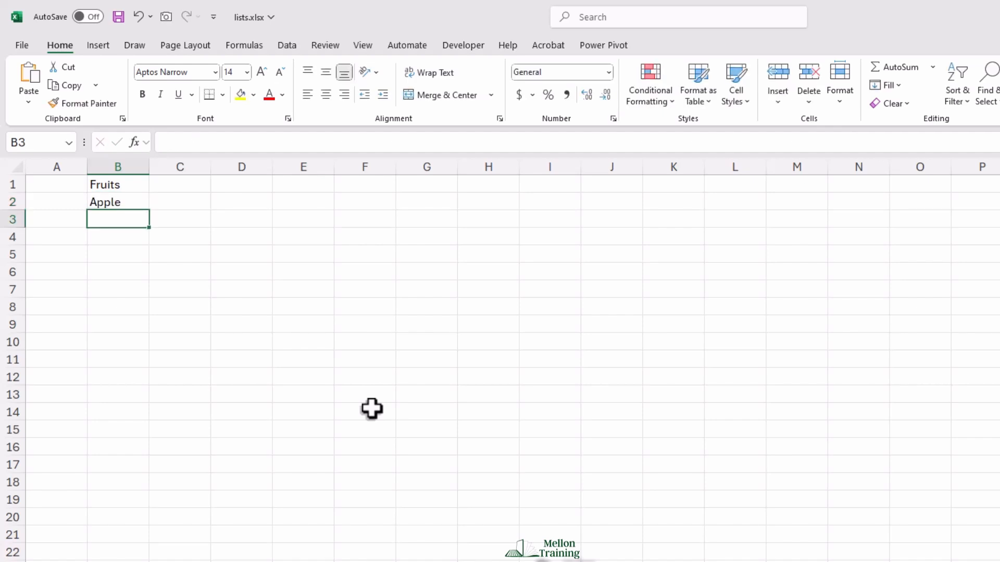
pyautogui.write('Banana')
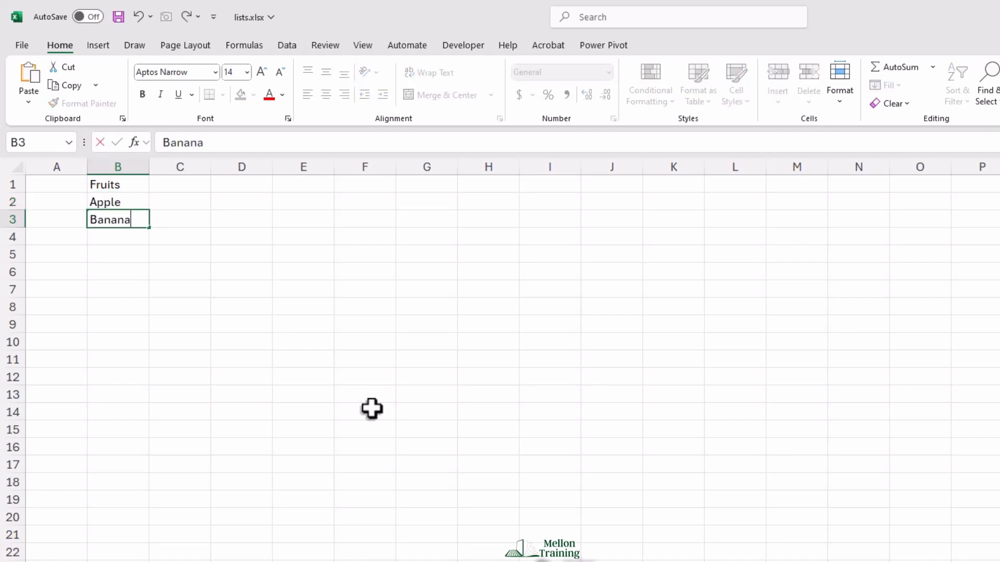
pyautogui.write('Ora')
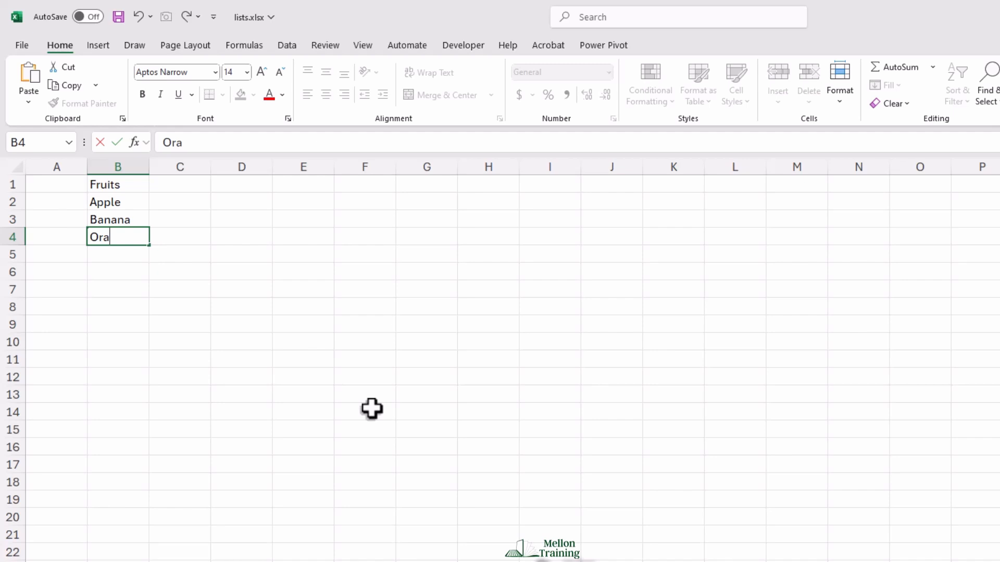
pyautogui.press('Enter')
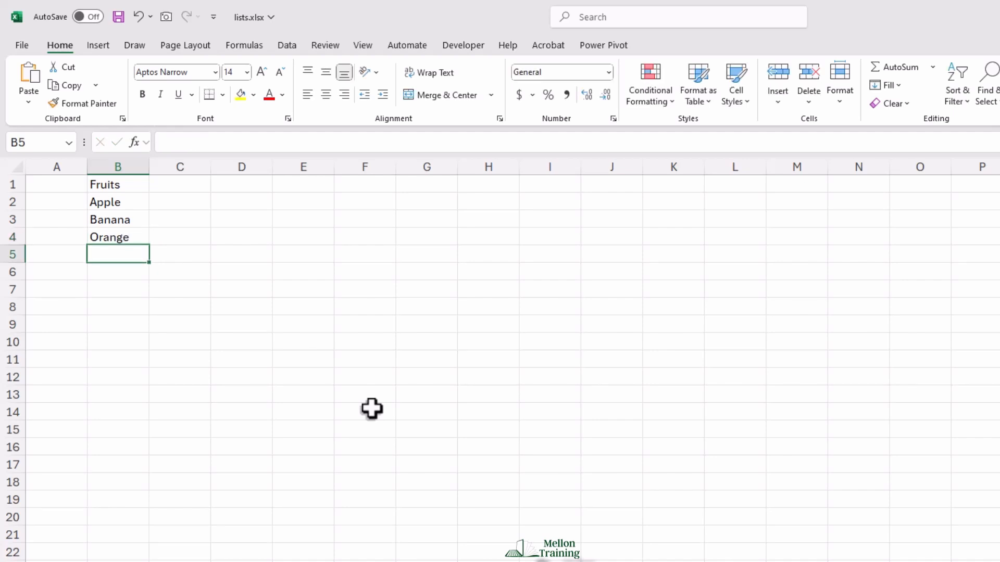
pyautogui.moveTo(249, 191)
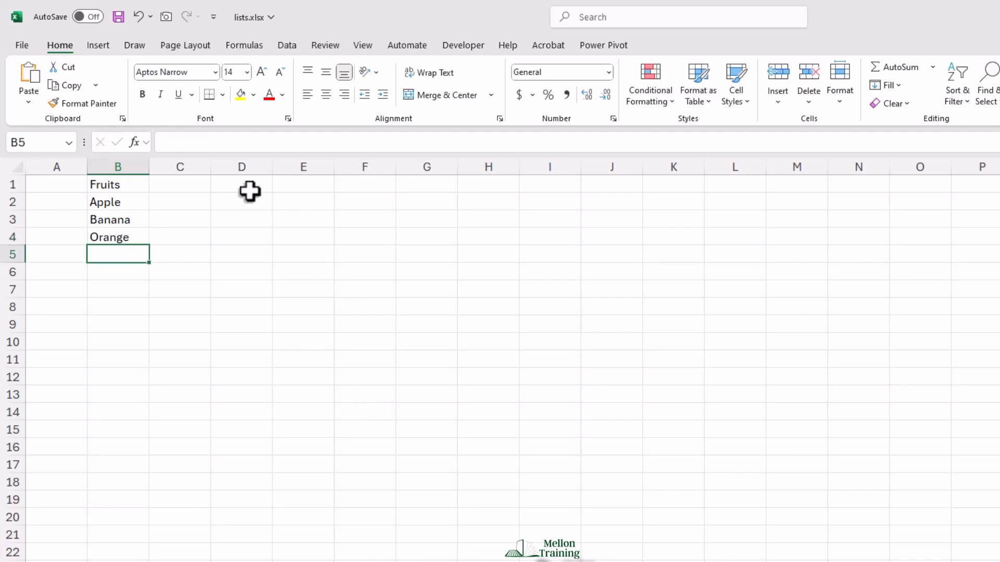
# Enter Vegetables in D1 with Carrot, Broccoli and Spinach in D2:D4
pyautogui.click(241, 184)
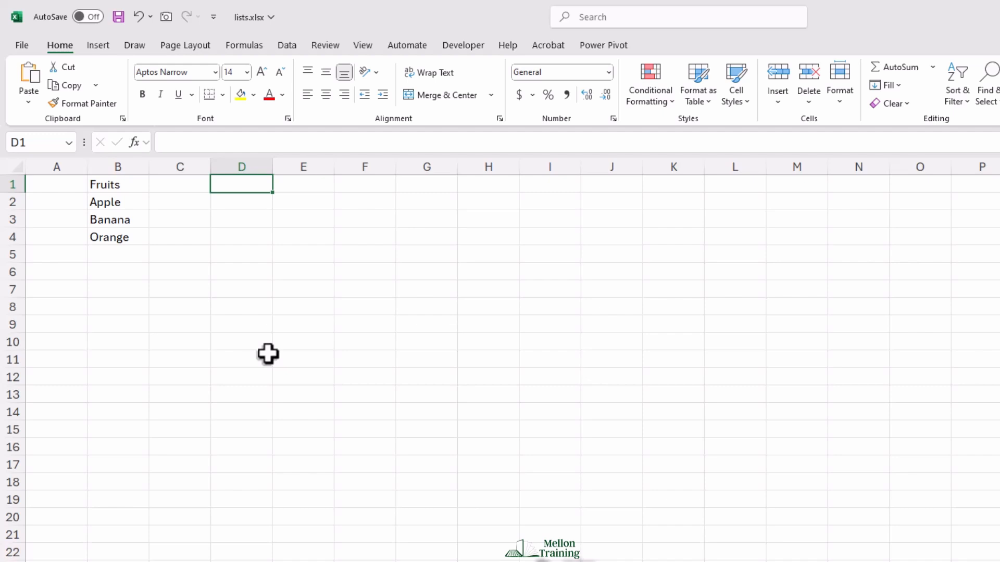
pyautogui.write('Vegetables')
pyautogui.click(242, 202)
pyautogui.write('C')
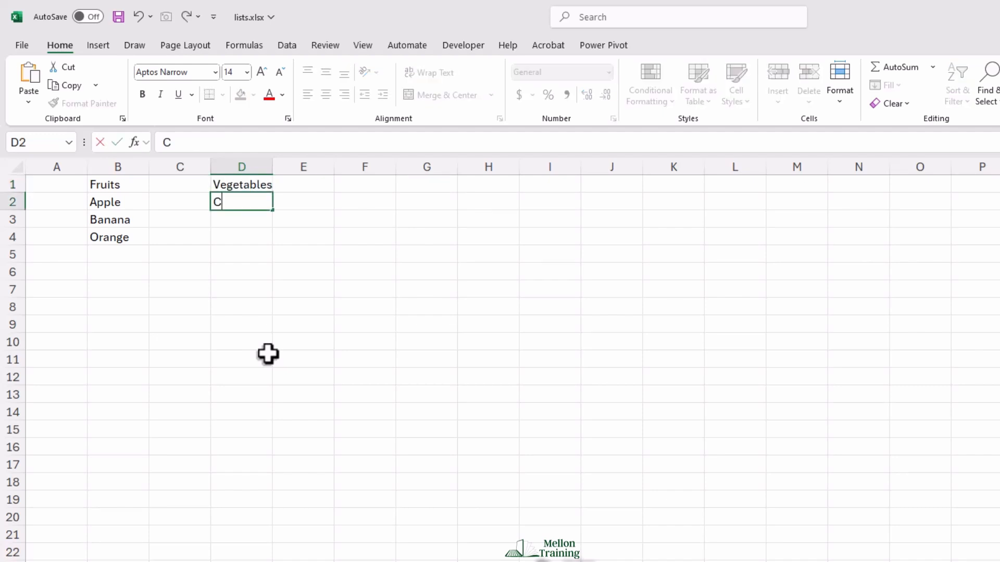
pyautogui.press('enter')
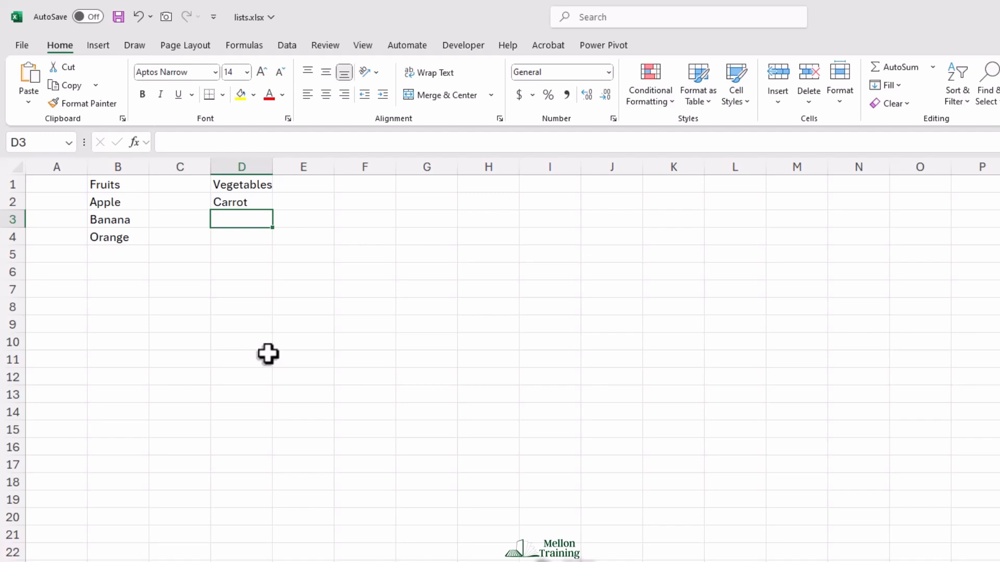
pyautogui.write('Bro')
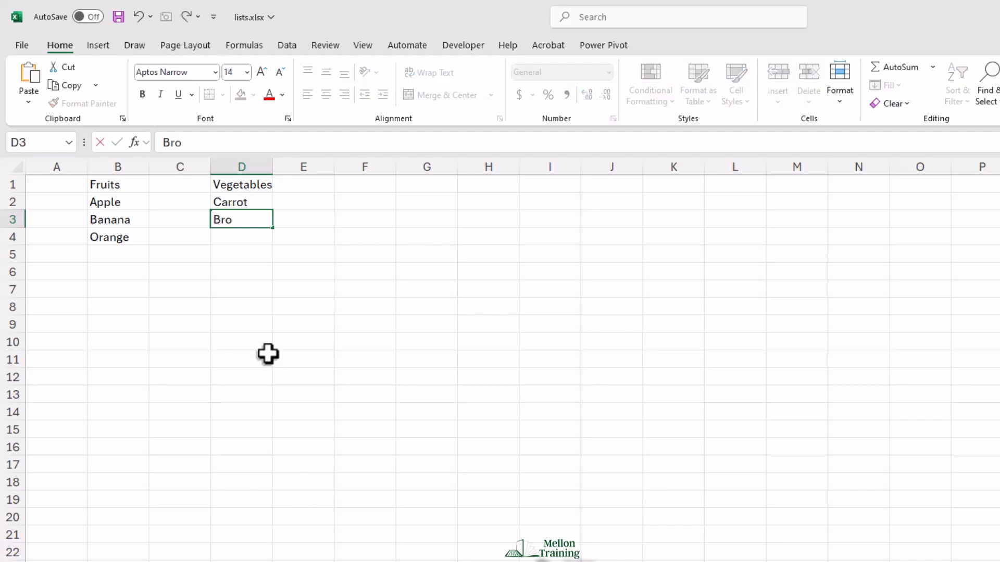
pyautogui.write('ccoli')
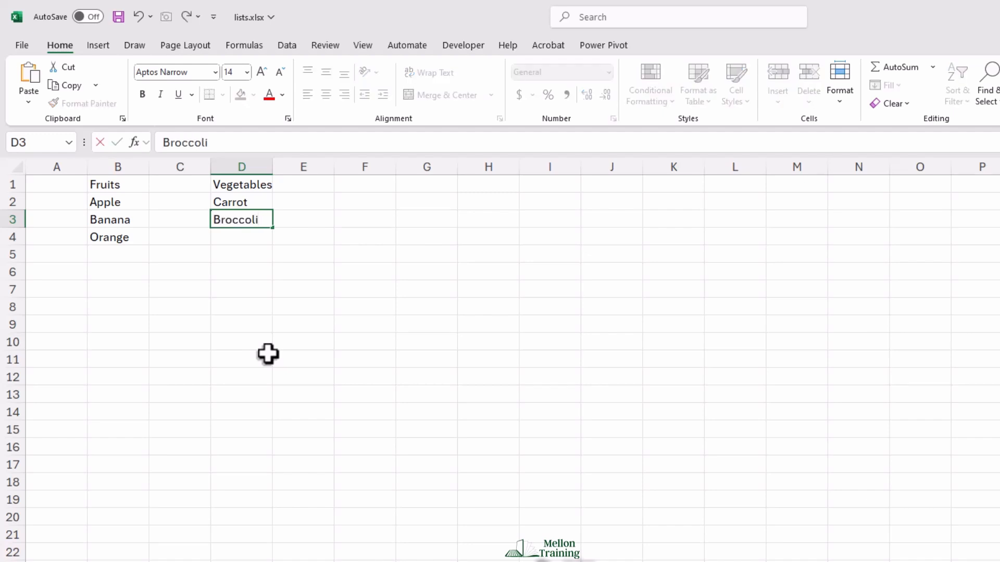
pyautogui.write('Spinac')
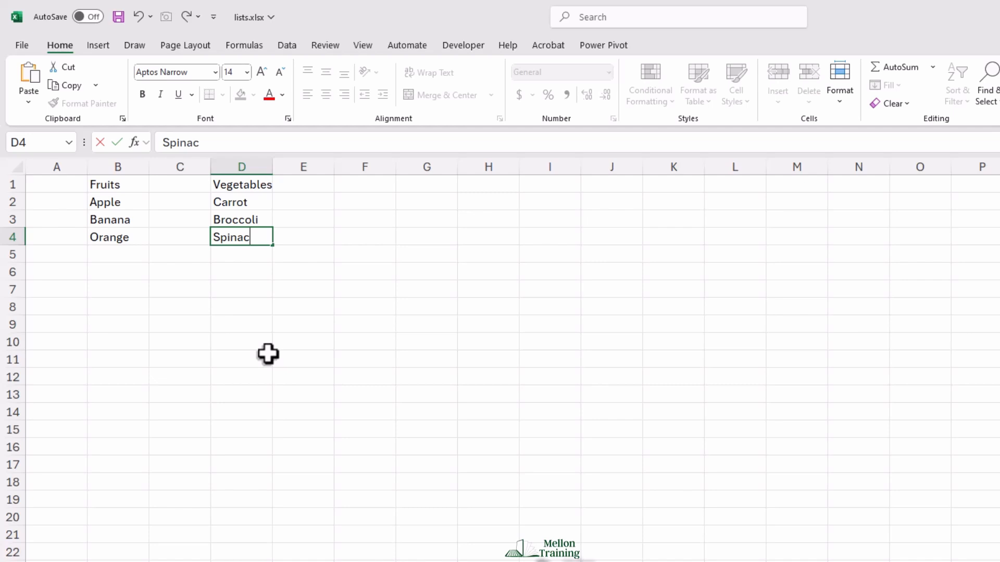
pyautogui.press('Return')
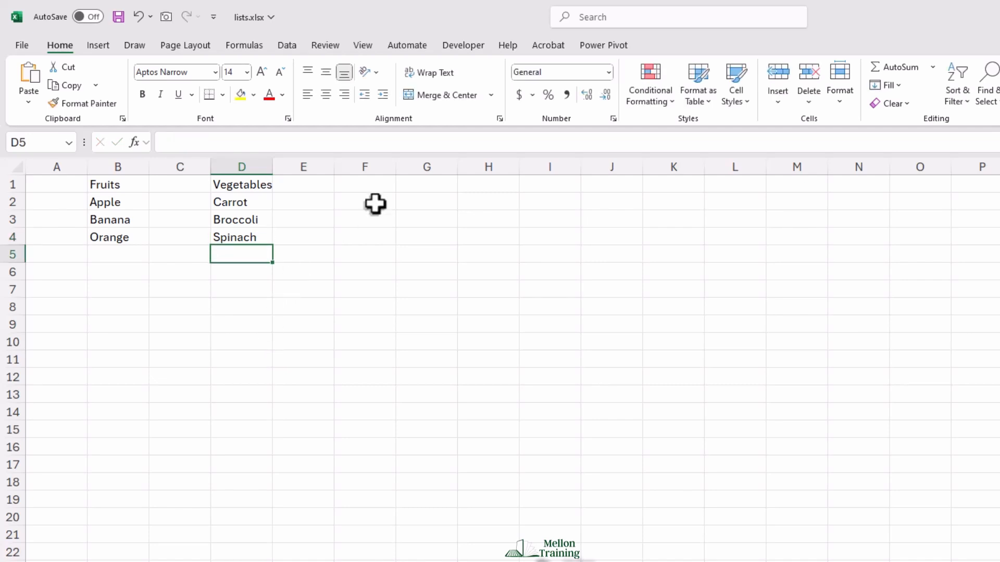
# Enter Chicken, Beef and Fish into F2:F4 under the Meats heading
pyautogui.click(364, 184)
pyautogui.write('Meats')
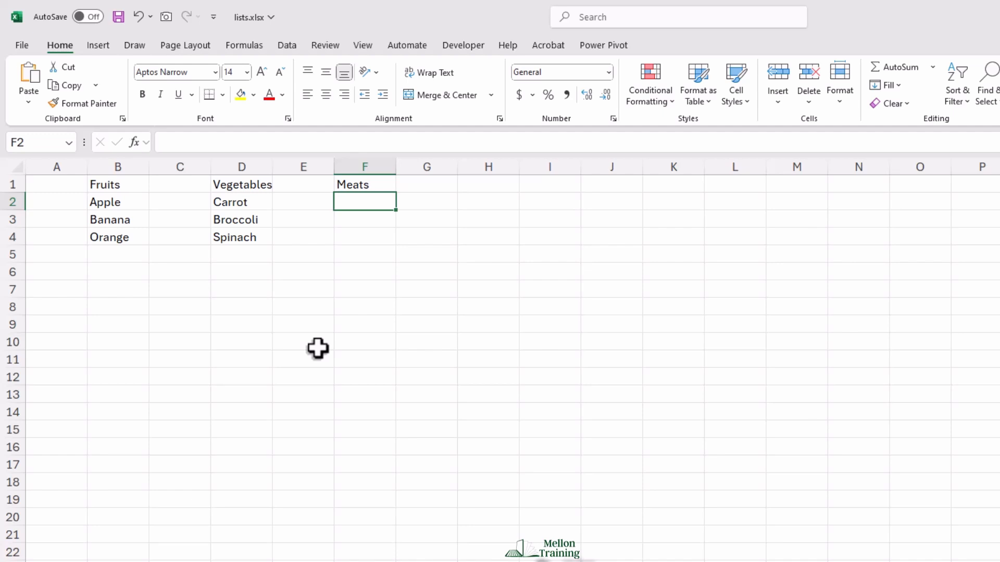
pyautogui.write('Chicken')
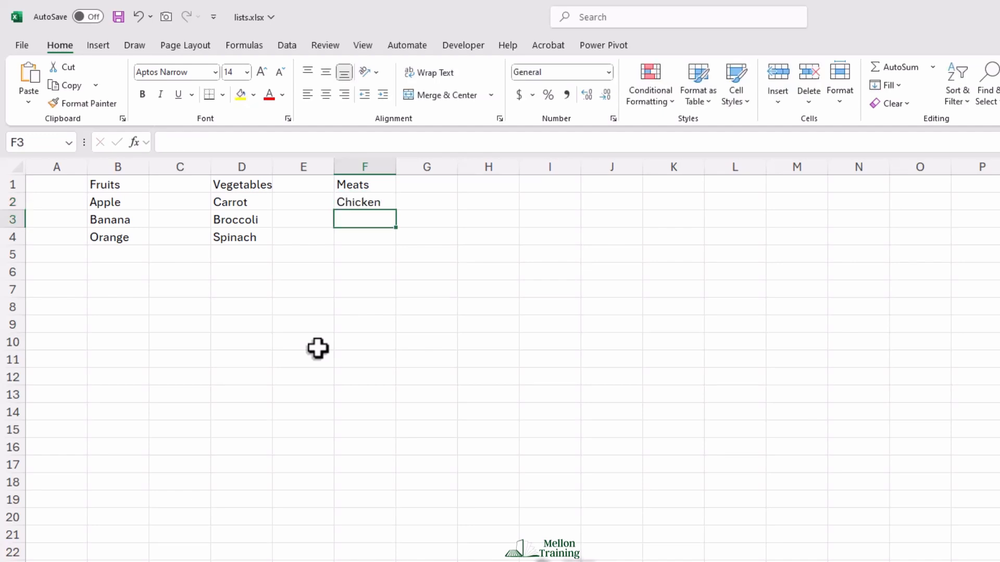
pyautogui.write('Beef')
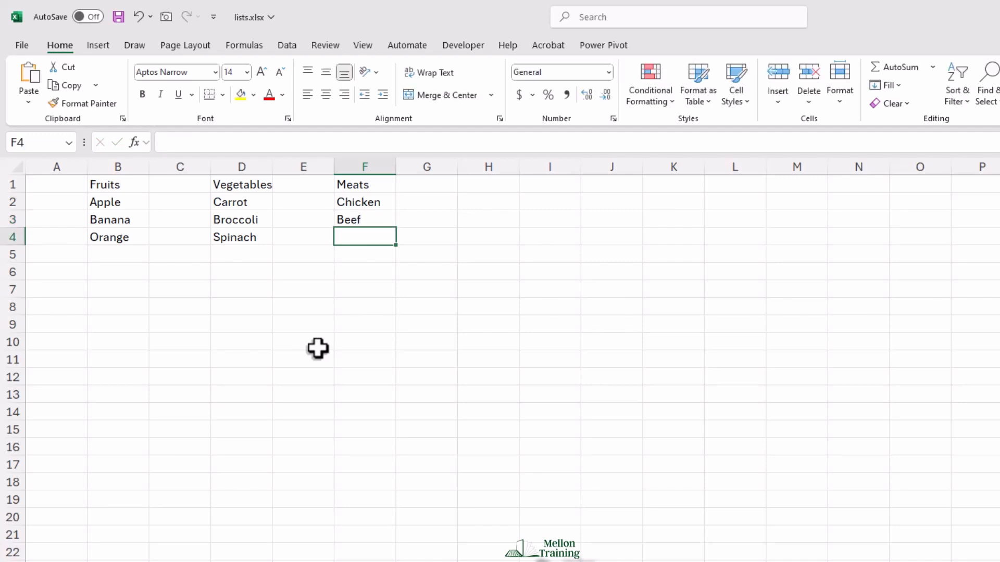
pyautogui.write('Fish')
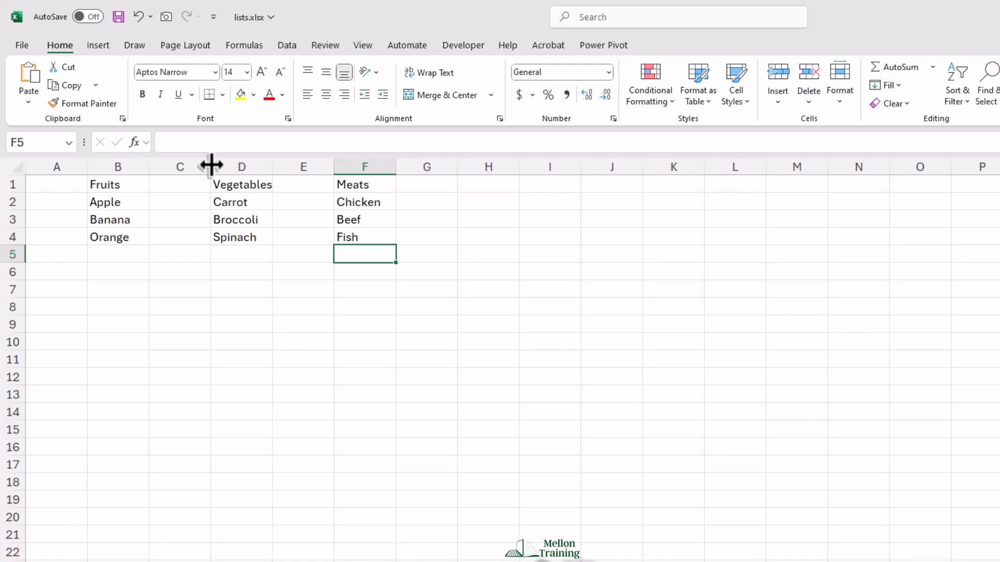
# Narrow spacer columns C and E, then select the Fruits list B1:B4
pyautogui.moveTo(210, 166); pyautogui.dragTo(156, 167)
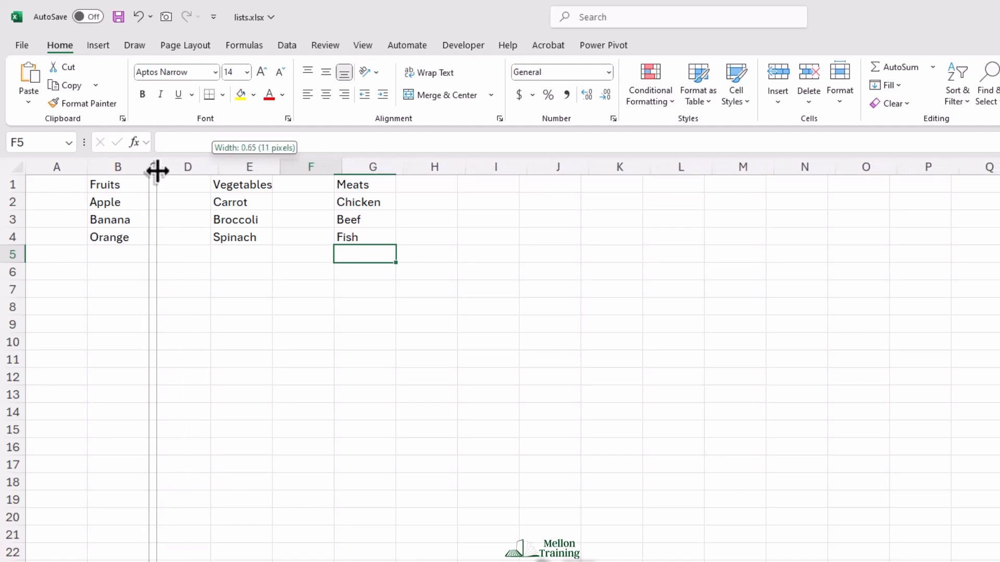
pyautogui.moveTo(156, 167); pyautogui.dragTo(257, 167)
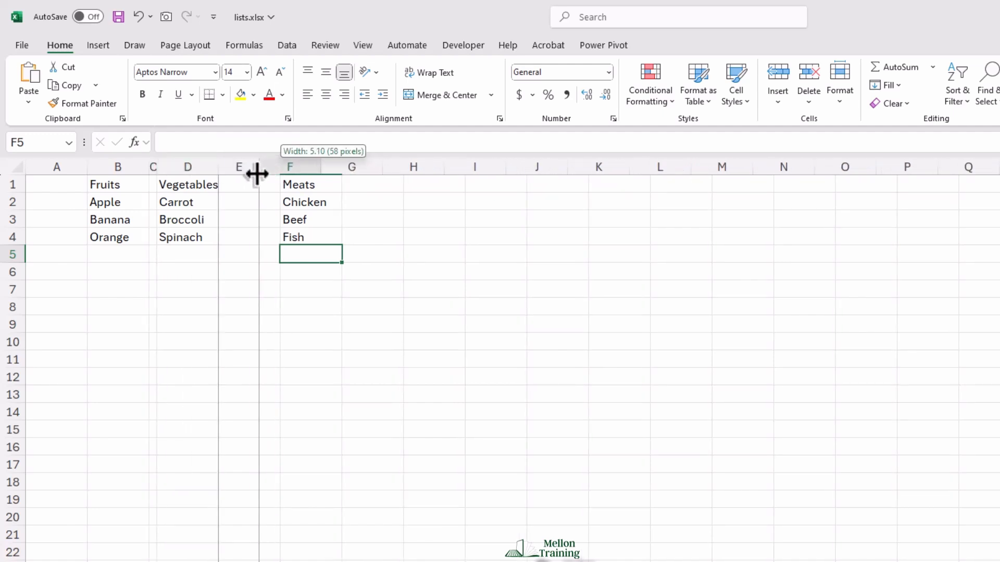
pyautogui.moveTo(257, 169); pyautogui.dragTo(227, 168)
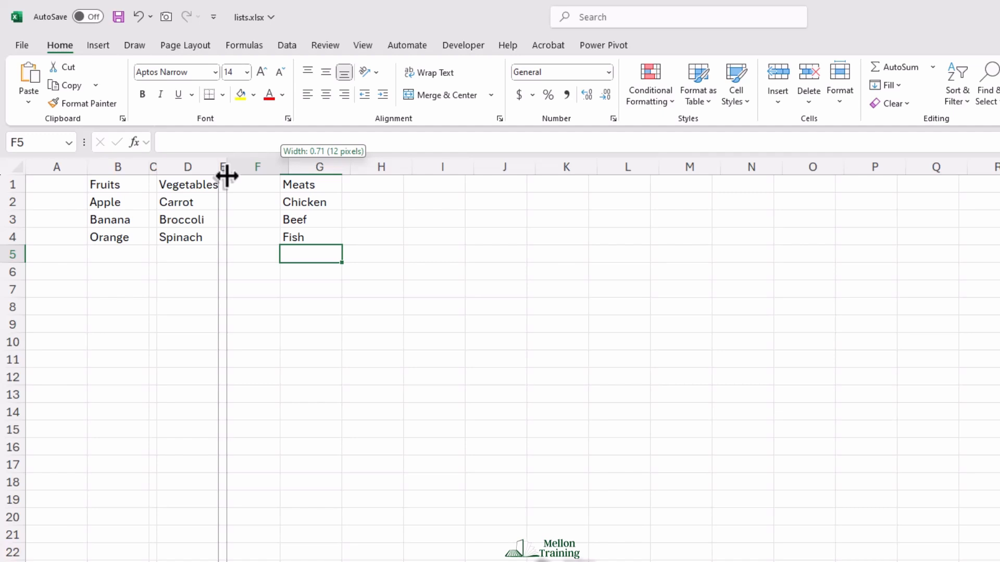
pyautogui.moveTo(281, 167); pyautogui.dragTo(224, 167)
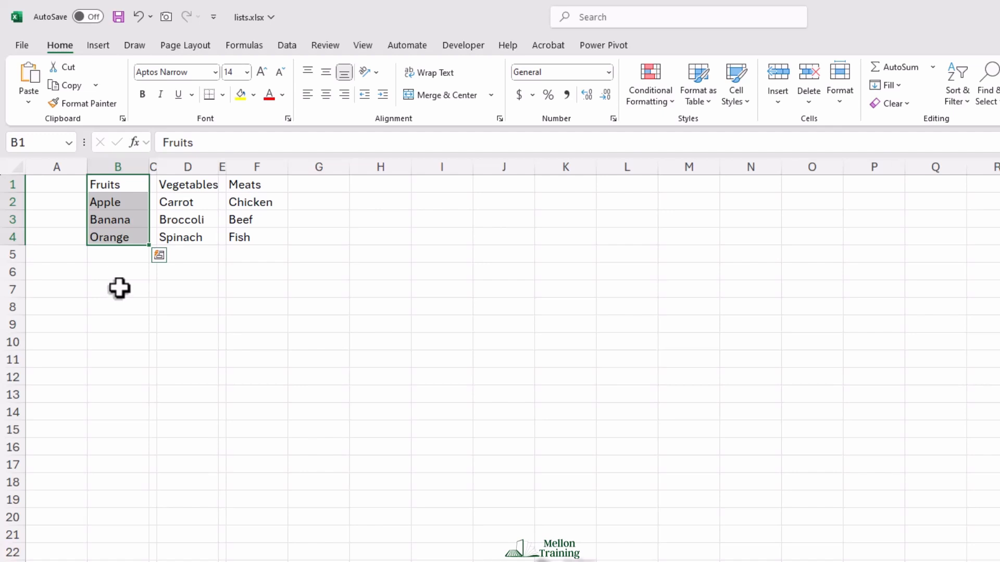
# Convert B1:B4 into a table using Fruits as the header row
pyautogui.click(98, 45)
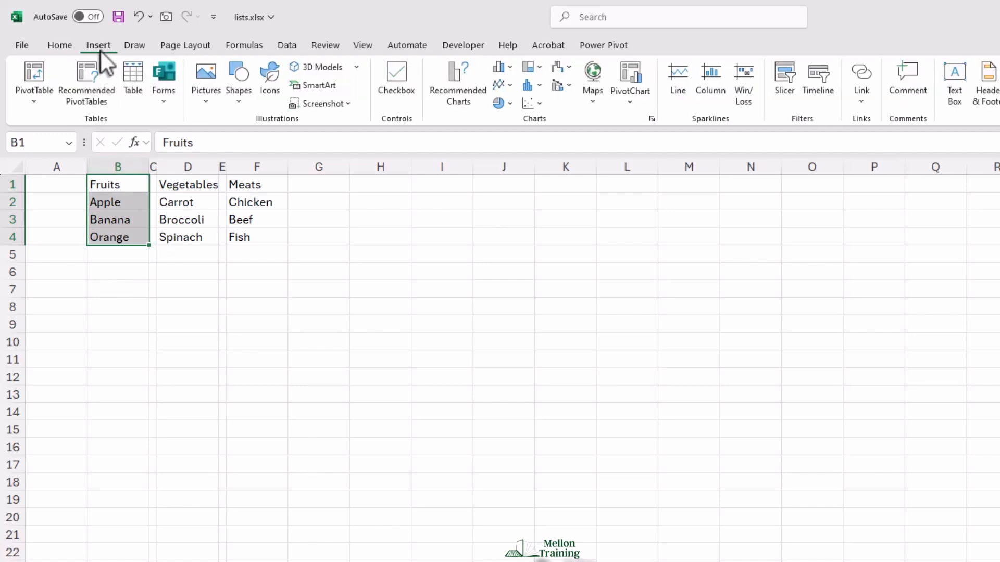
pyautogui.click(133, 76)
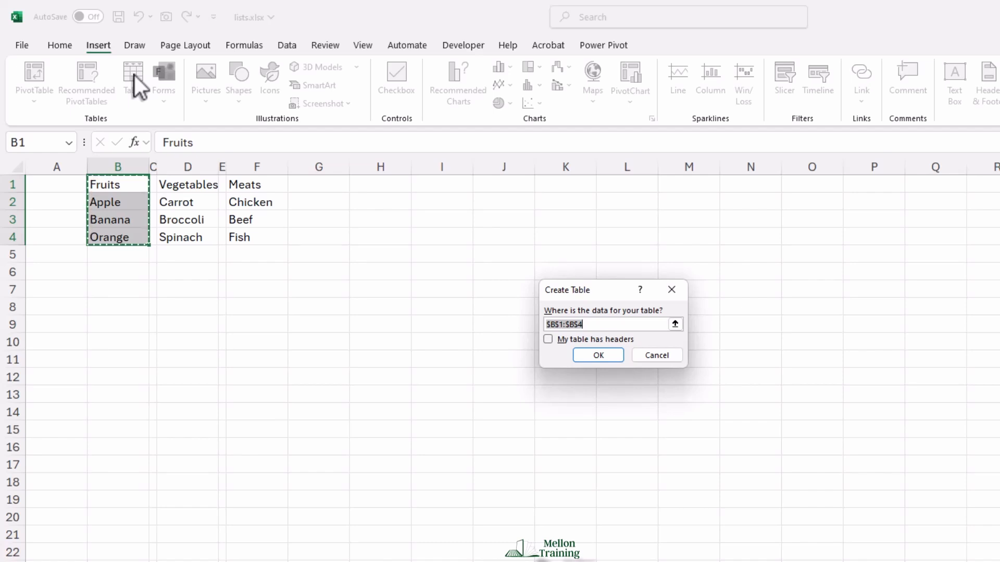
pyautogui.moveTo(557, 354)
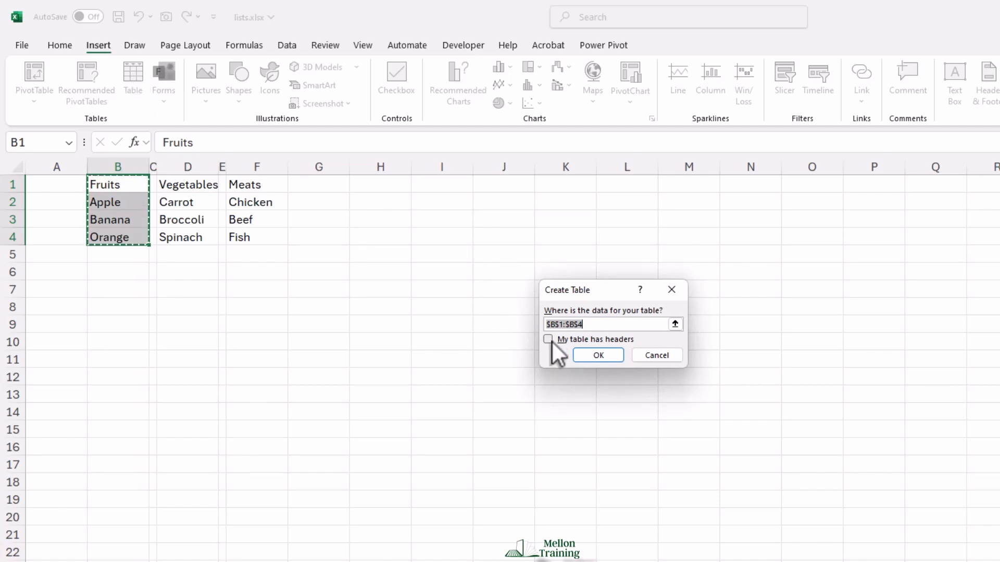
pyautogui.click(548, 339)
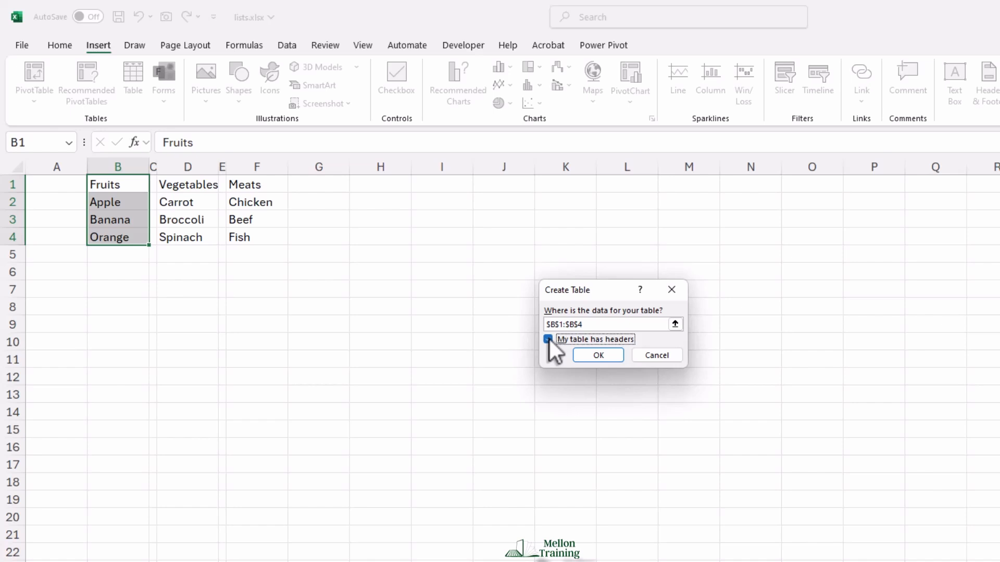
pyautogui.click(596, 355)
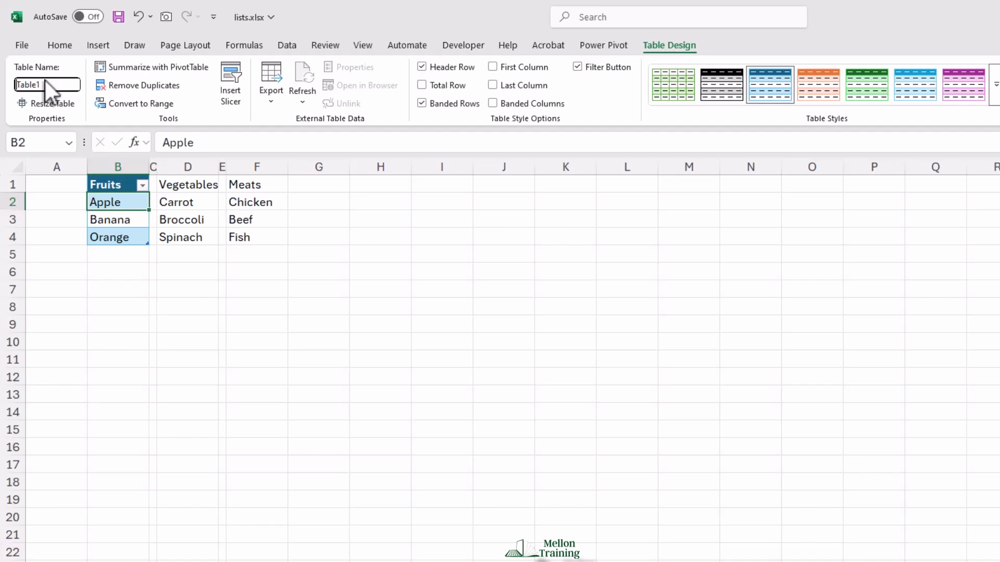
pyautogui.moveTo(61, 94)
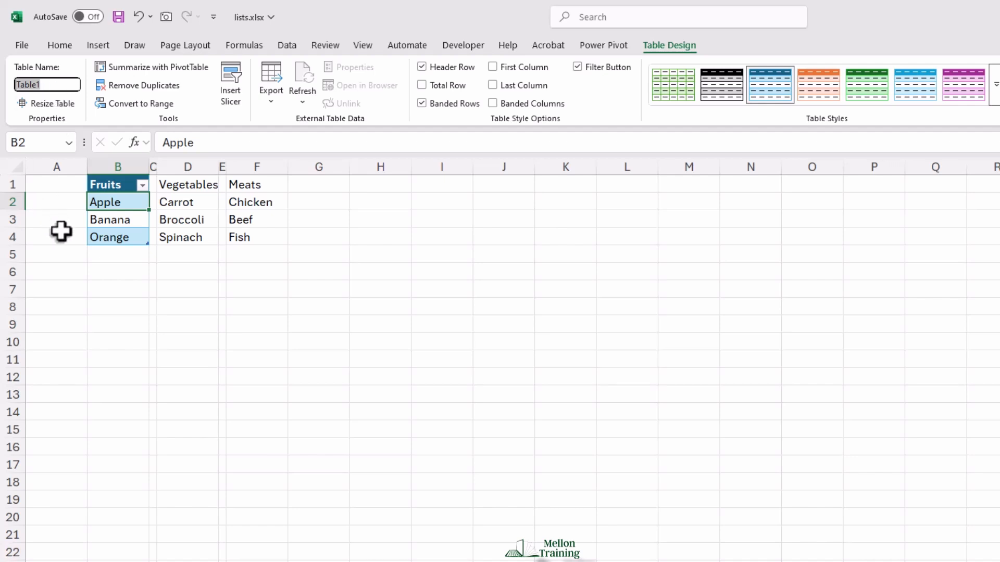
pyautogui.moveTo(56, 246)
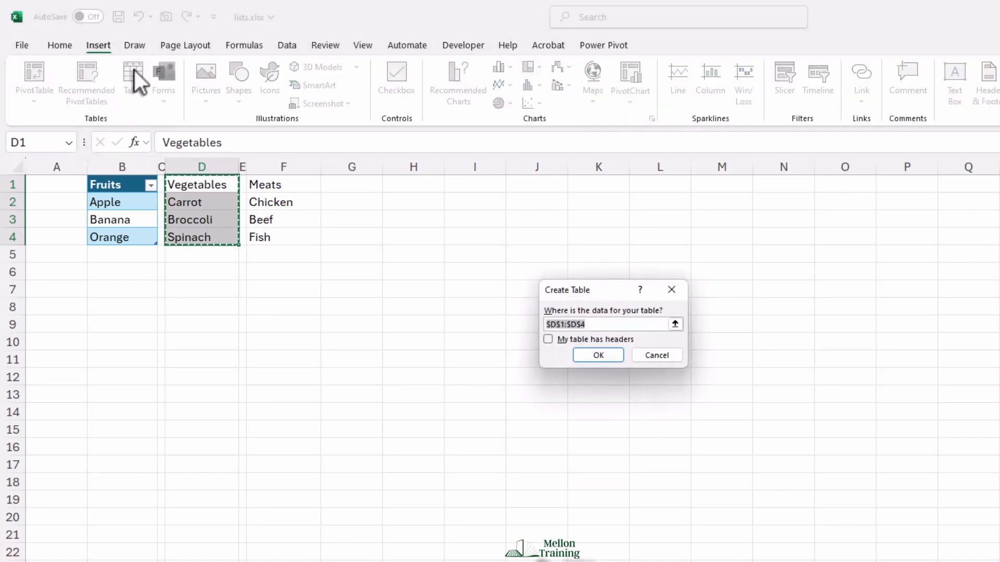
# Create the Vegetables table with a header row, then select the Meats list
pyautogui.click(547, 339)
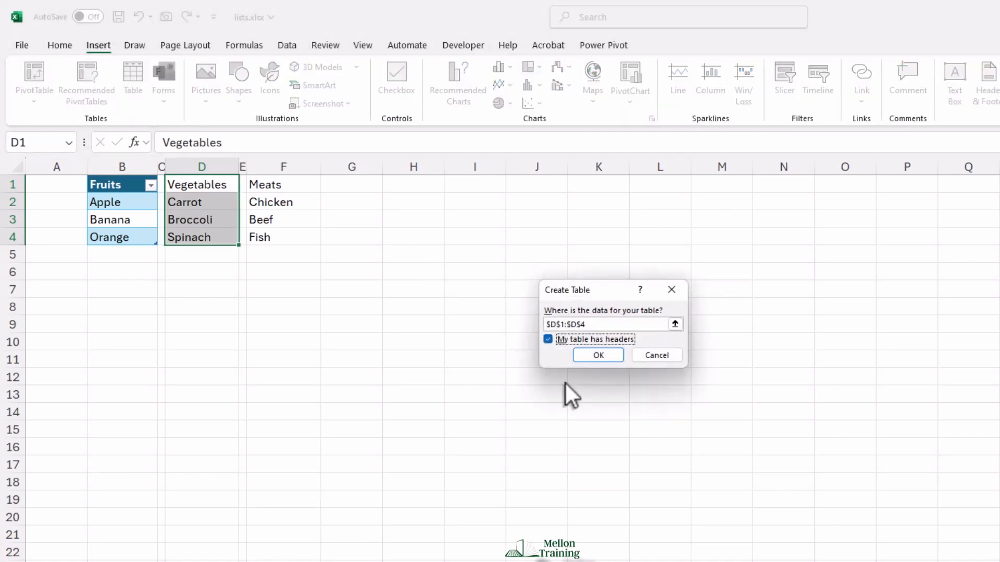
pyautogui.click(596, 355)
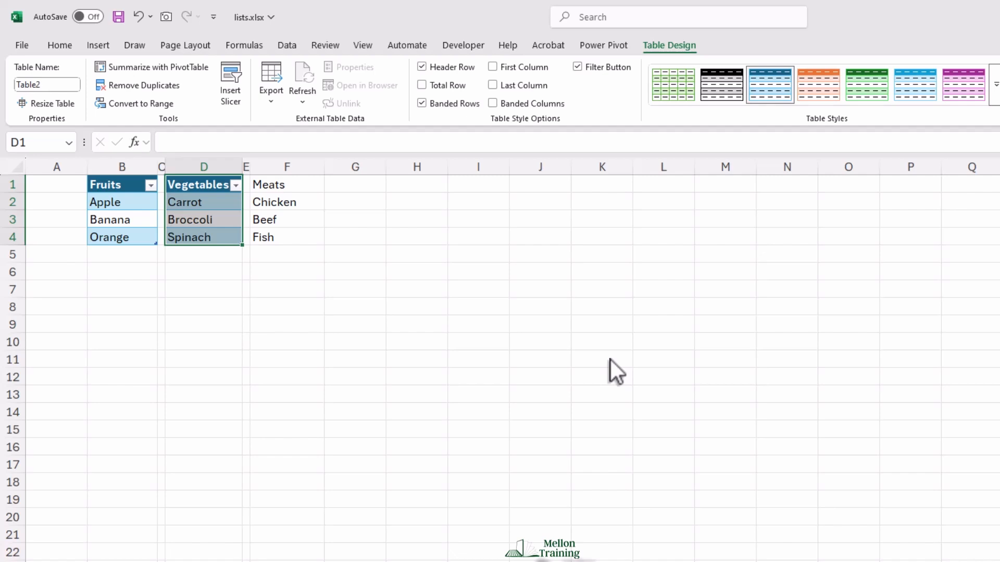
pyautogui.moveTo(607, 358)
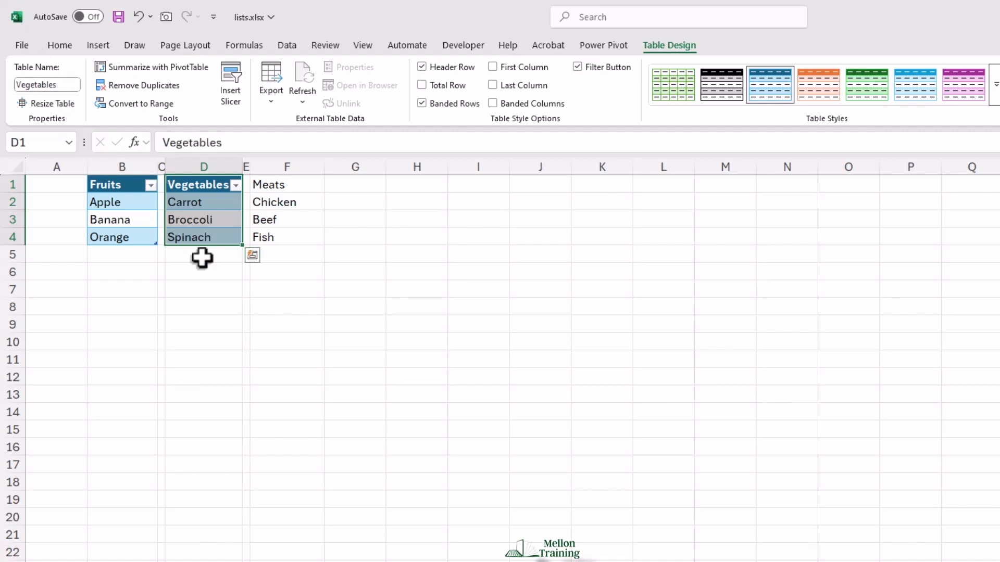
pyautogui.click(287, 184)
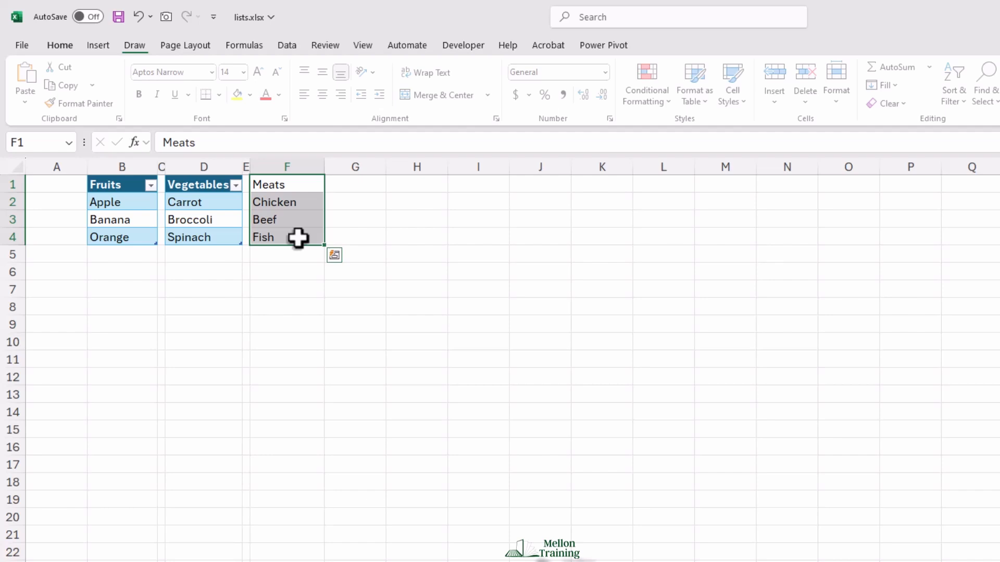
# Create a Meats table with headers, name it Meats, then select the Vegetables table
pyautogui.click(97, 45)
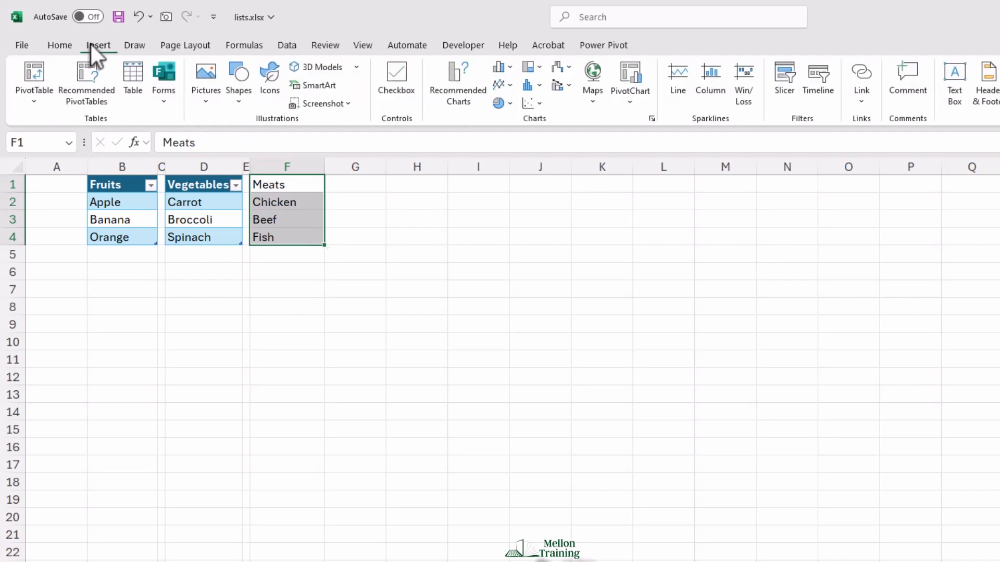
pyautogui.click(133, 76)
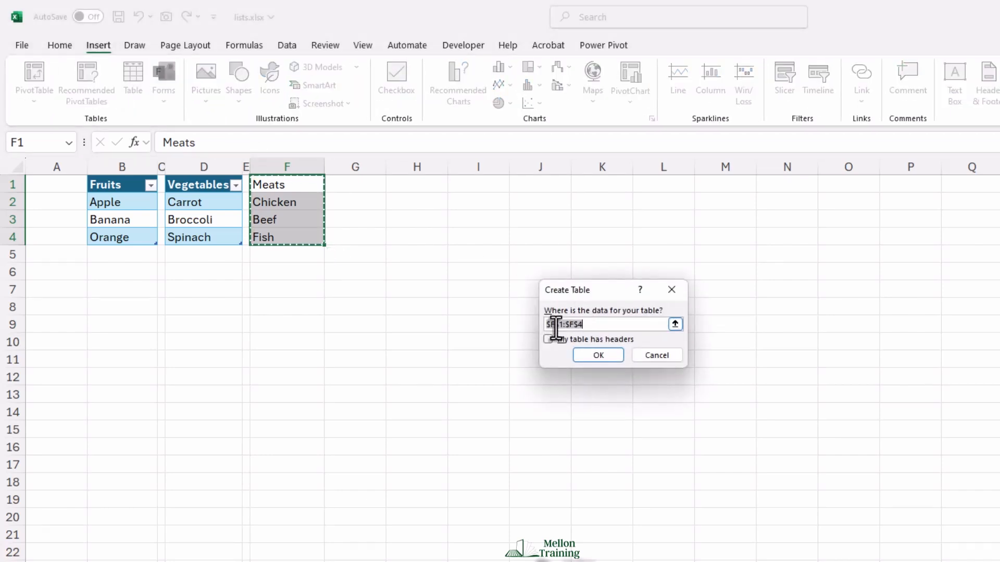
pyautogui.click(548, 338)
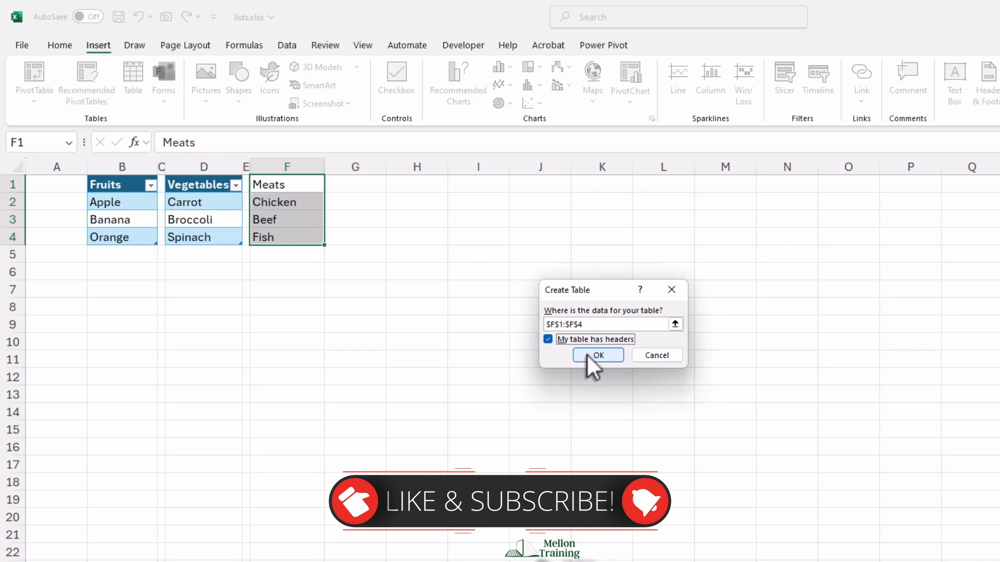
pyautogui.click(597, 355)
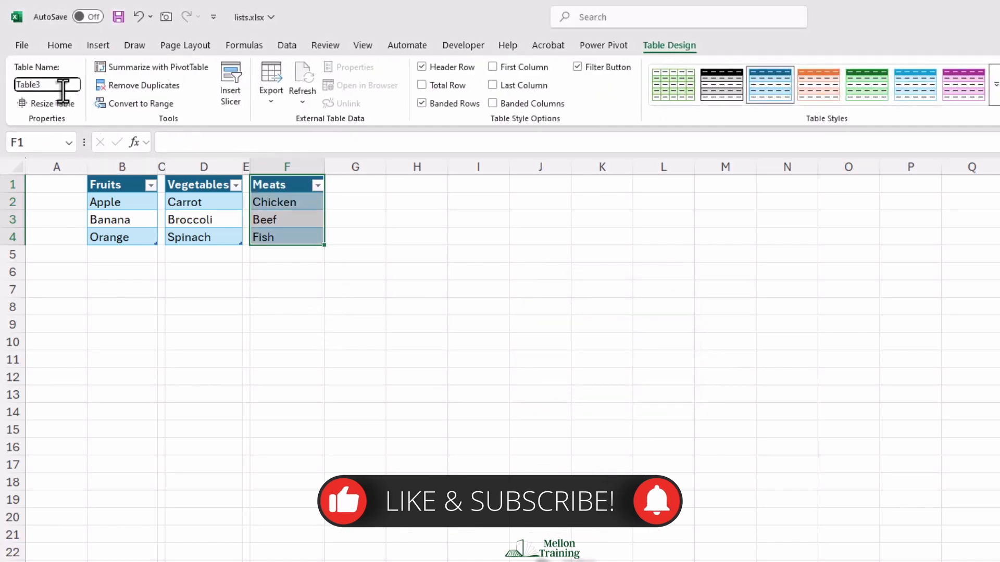
pyautogui.write('Meats')
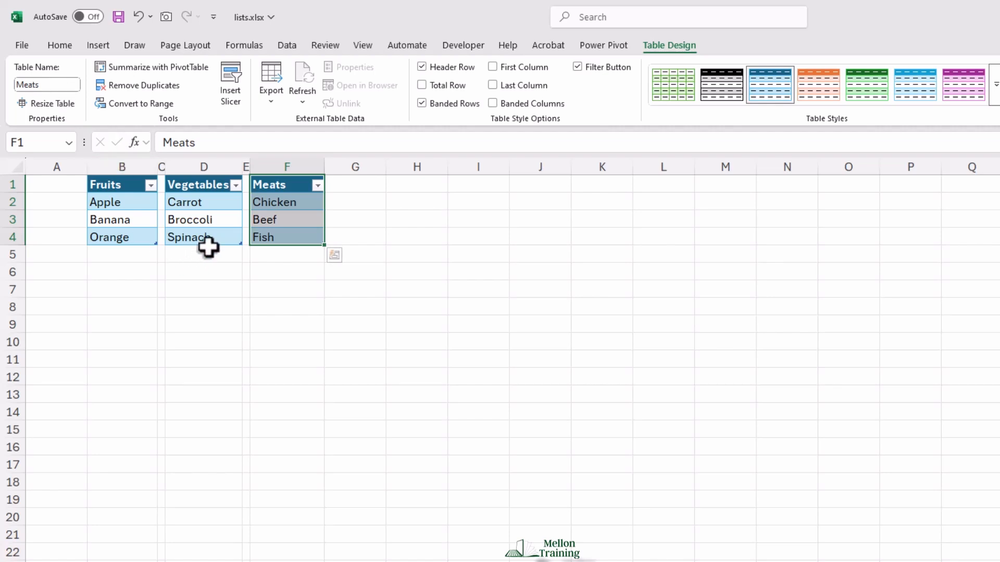
pyautogui.click(194, 184)
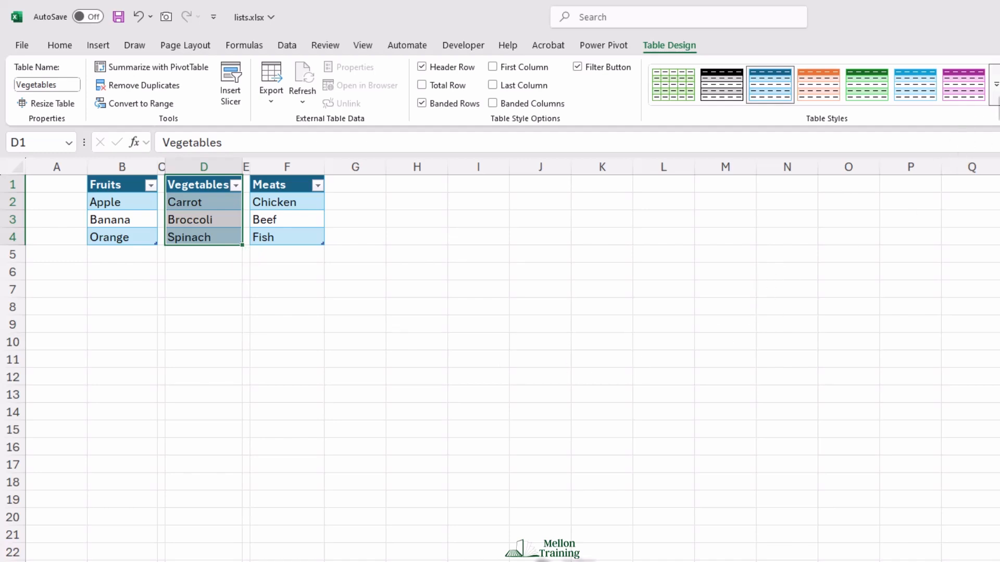
# Turn off gridlines on the Lists sheet from the View ribbon
pyautogui.click(992, 85)
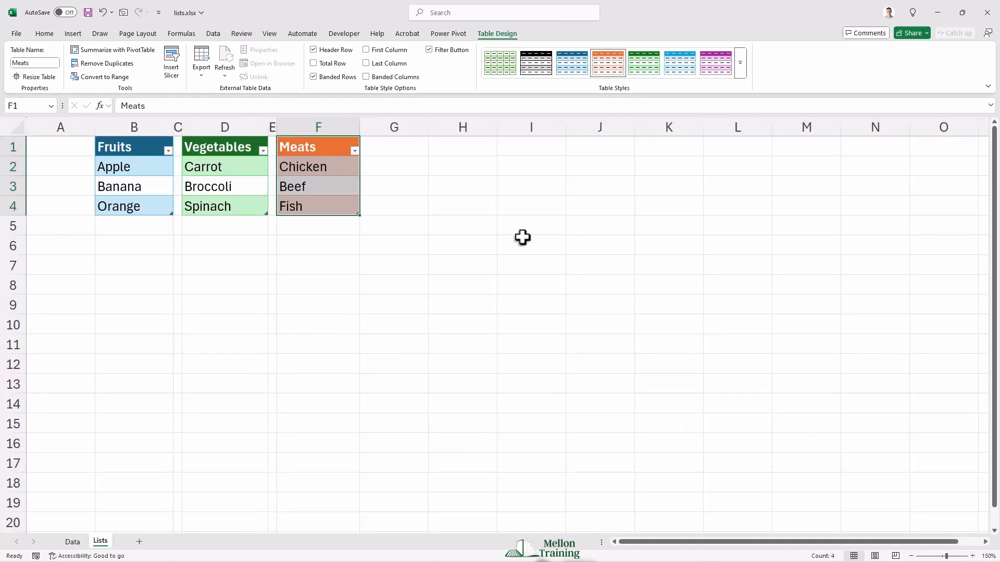
pyautogui.moveTo(264, 40)
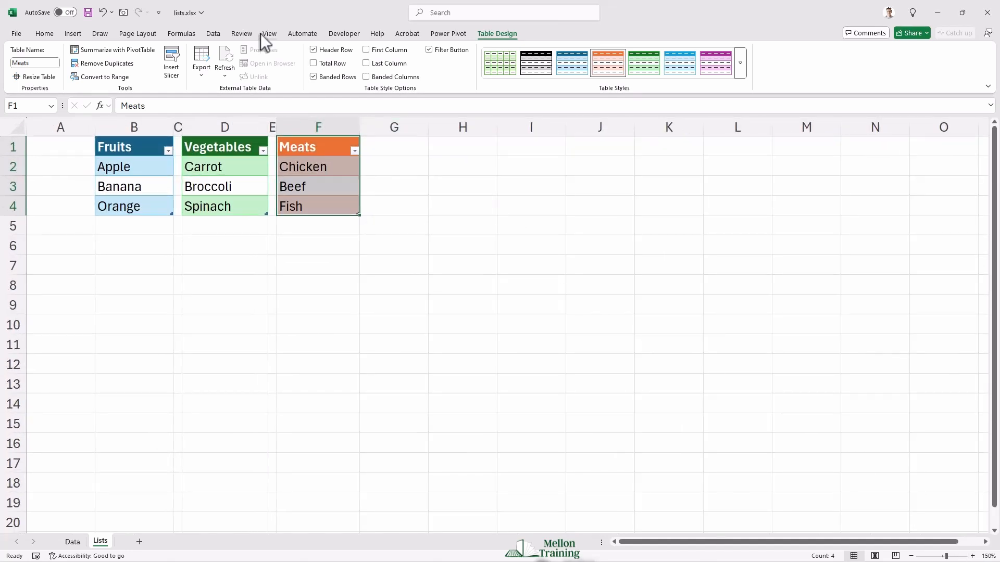
pyautogui.click(270, 33)
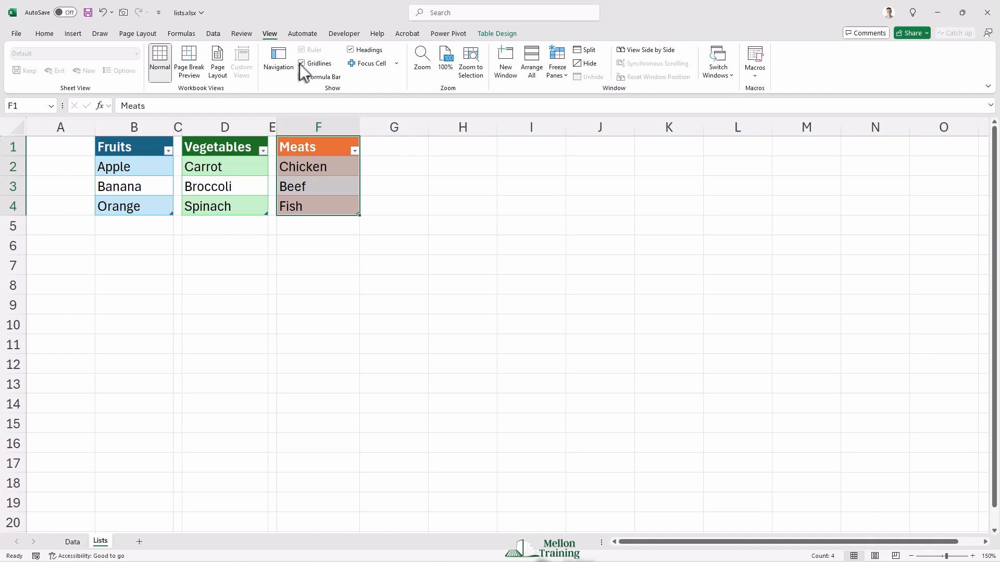
pyautogui.click(394, 146)
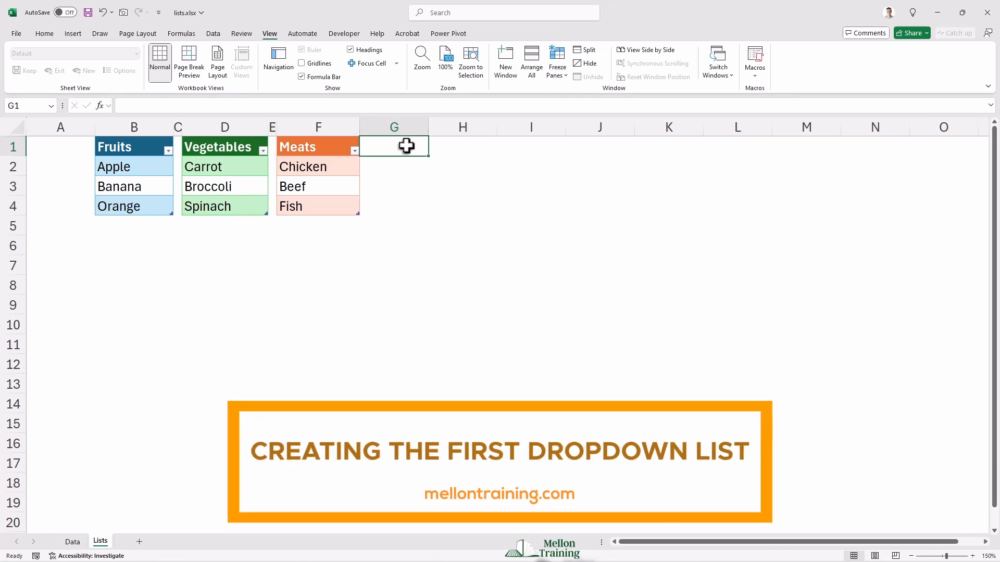
# Open Data Validation for the Food Category cells B2:B16 on the Data sheet
pyautogui.click(72, 542)
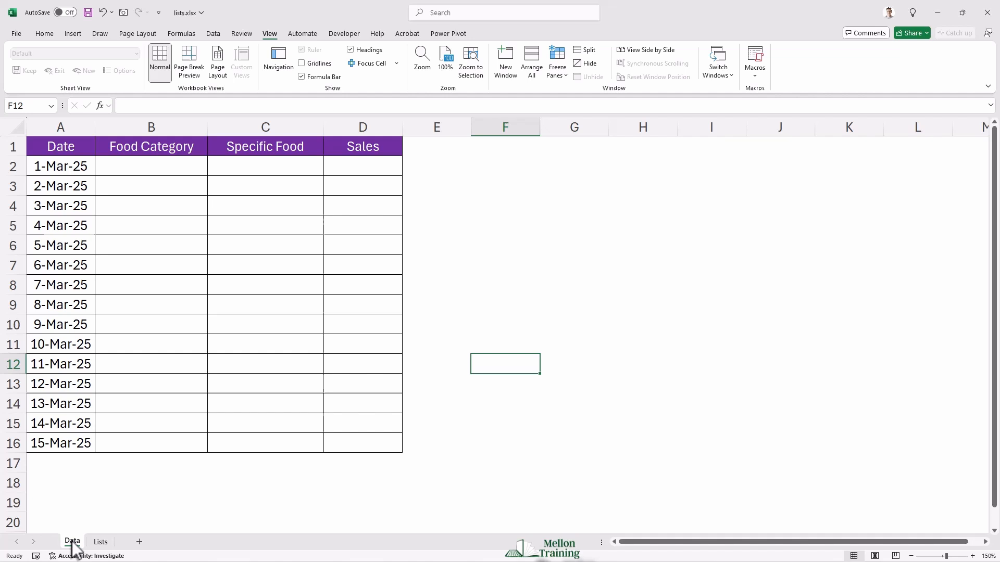
pyautogui.moveTo(180, 224)
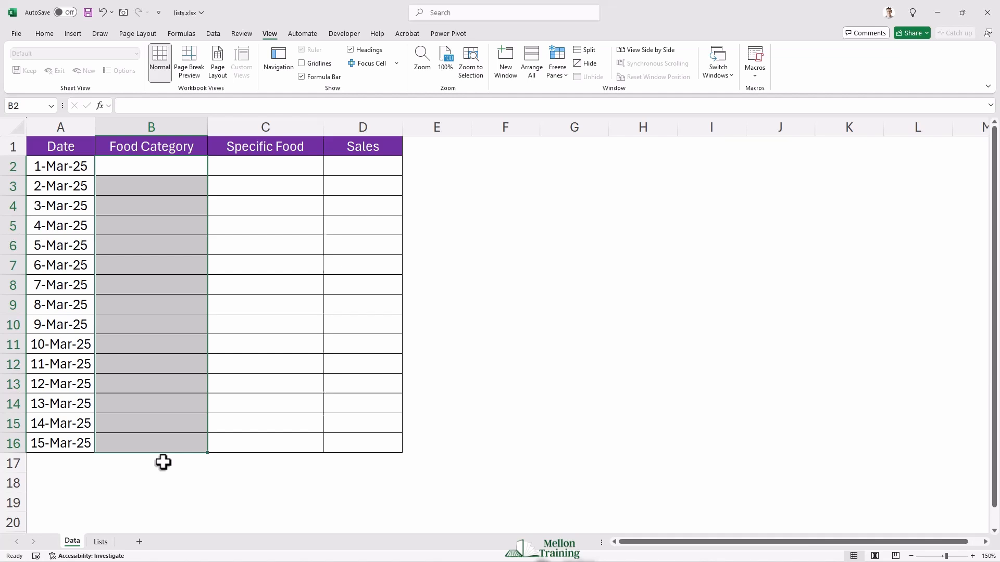
pyautogui.moveTo(220, 40)
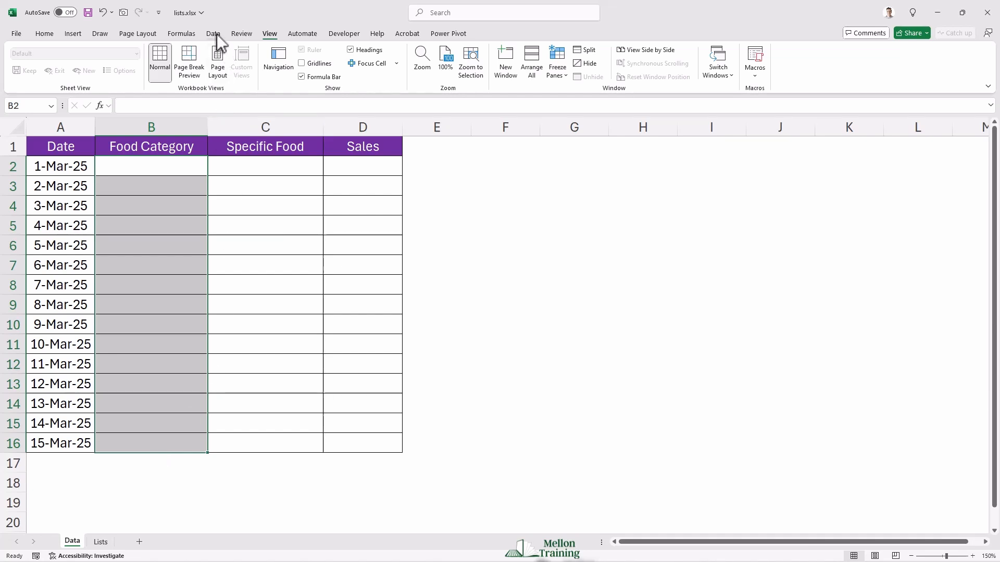
pyautogui.click(213, 33)
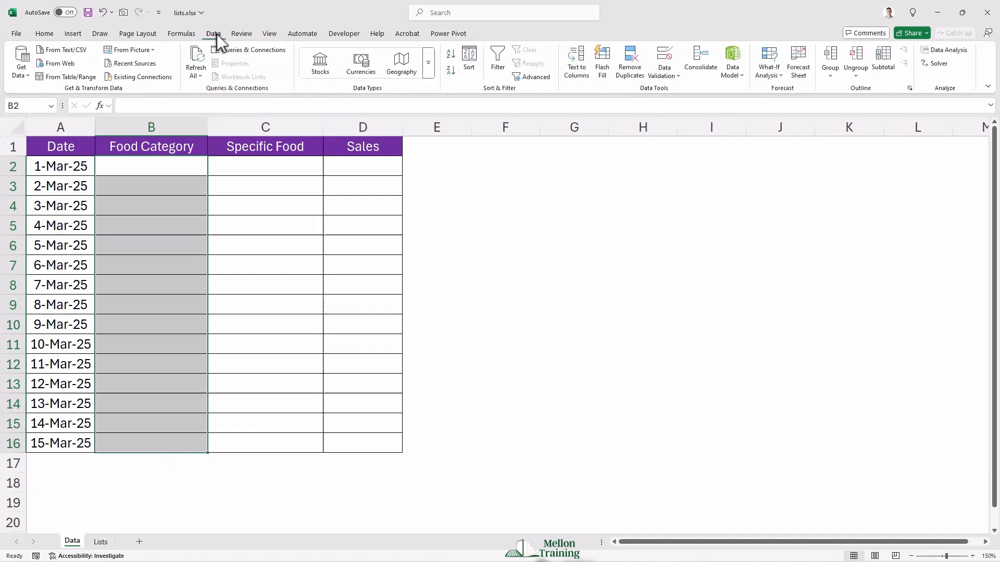
pyautogui.moveTo(497, 61)
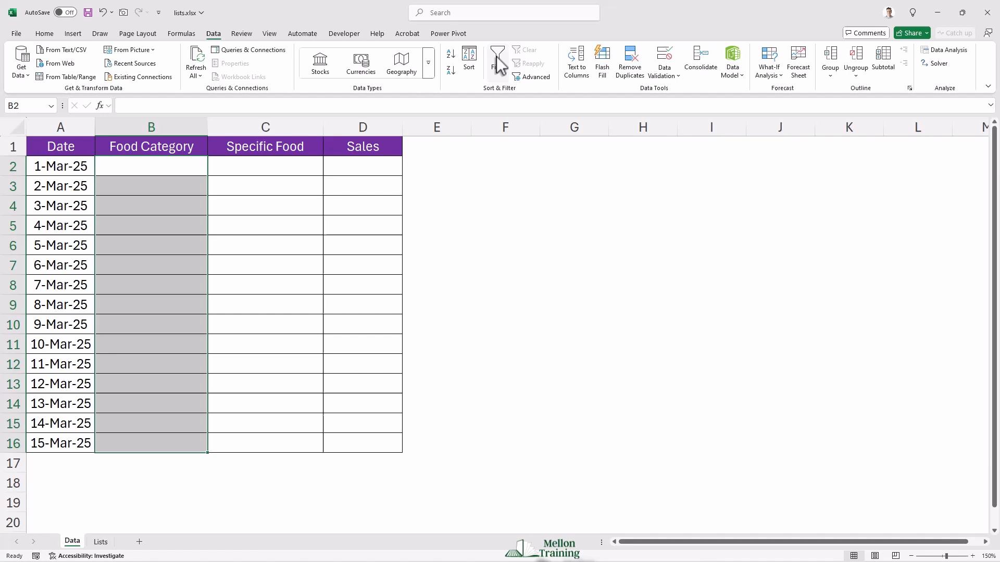
pyautogui.click(661, 62)
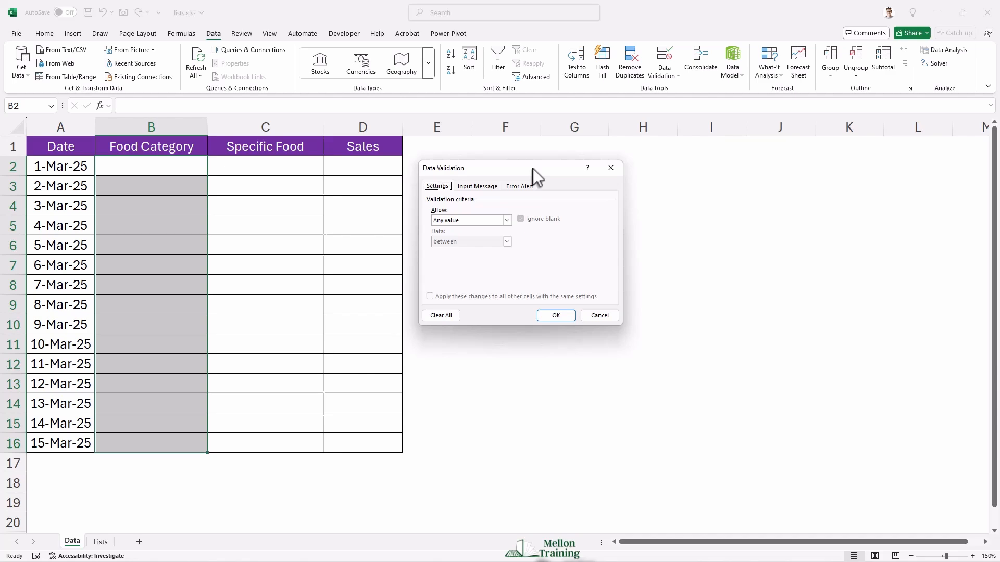
# Set B2:B16 validation to a List with source Fruits,Vegetables,Meats
pyautogui.click(506, 219)
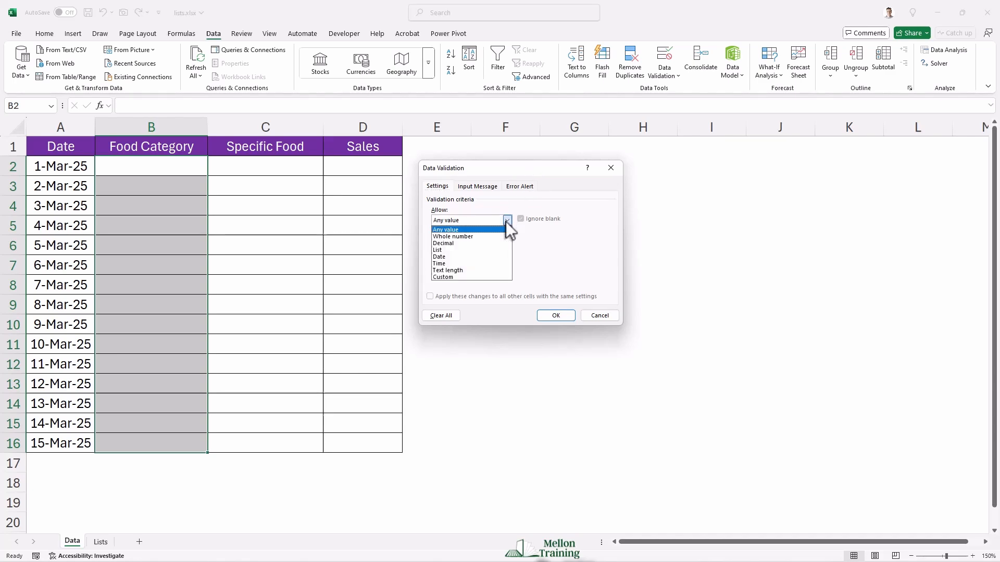
pyautogui.click(437, 250)
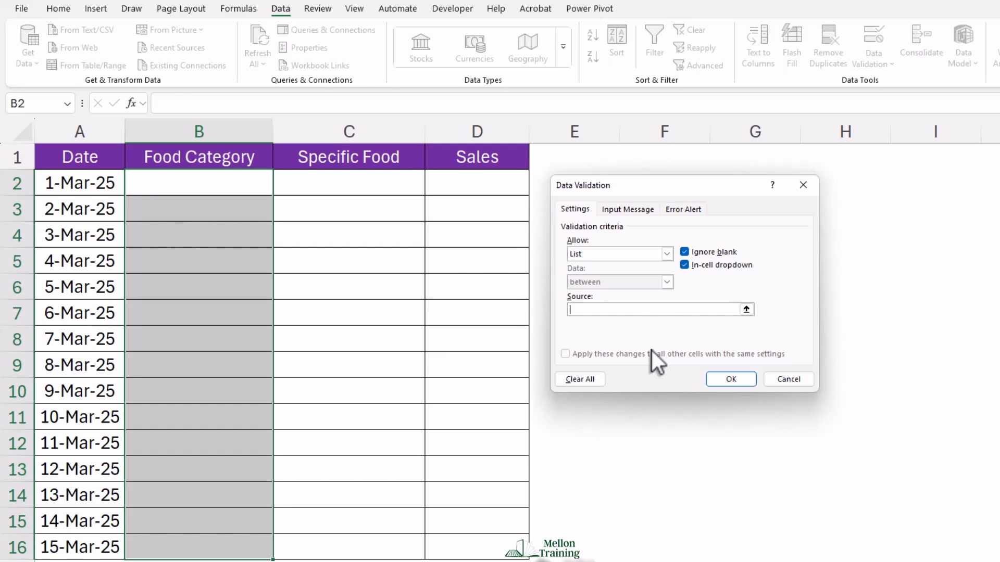
pyautogui.write('Frui')
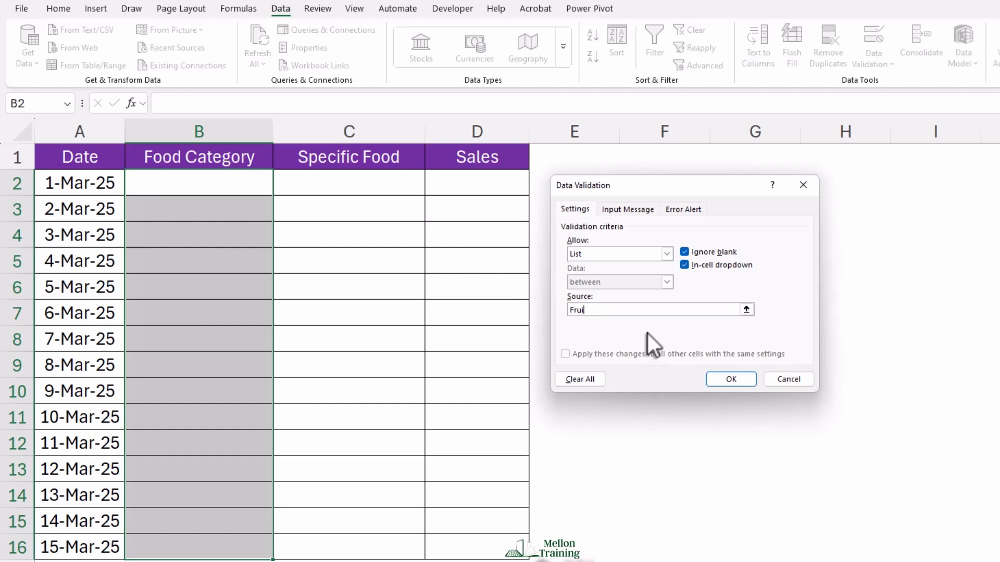
pyautogui.write('ts,V')
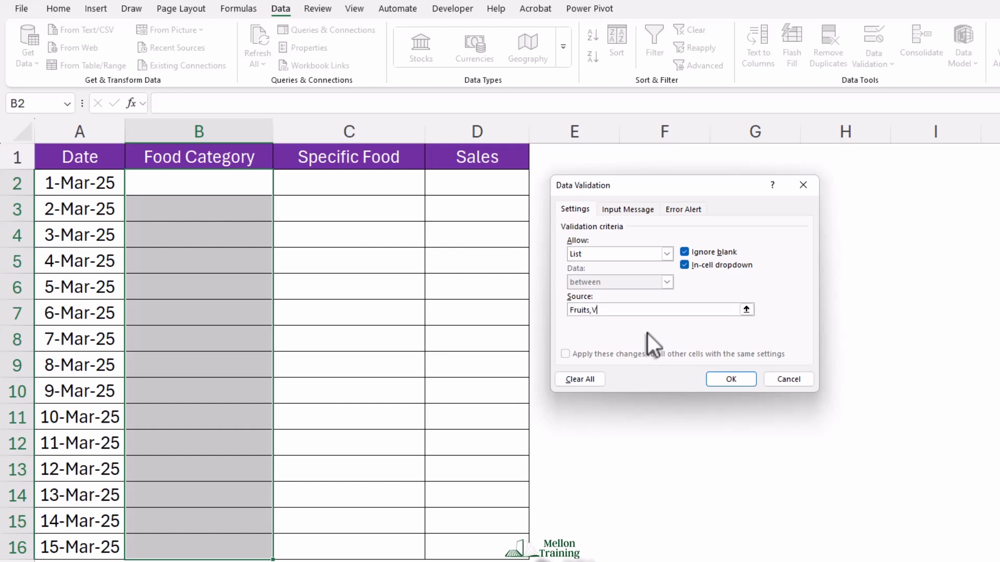
pyautogui.write('egetables')
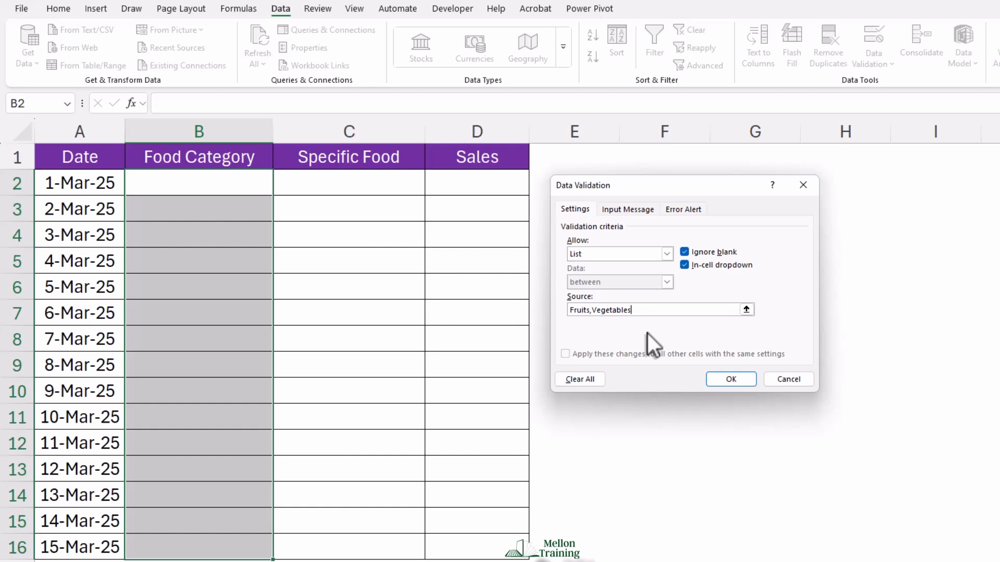
pyautogui.write(',Meats')
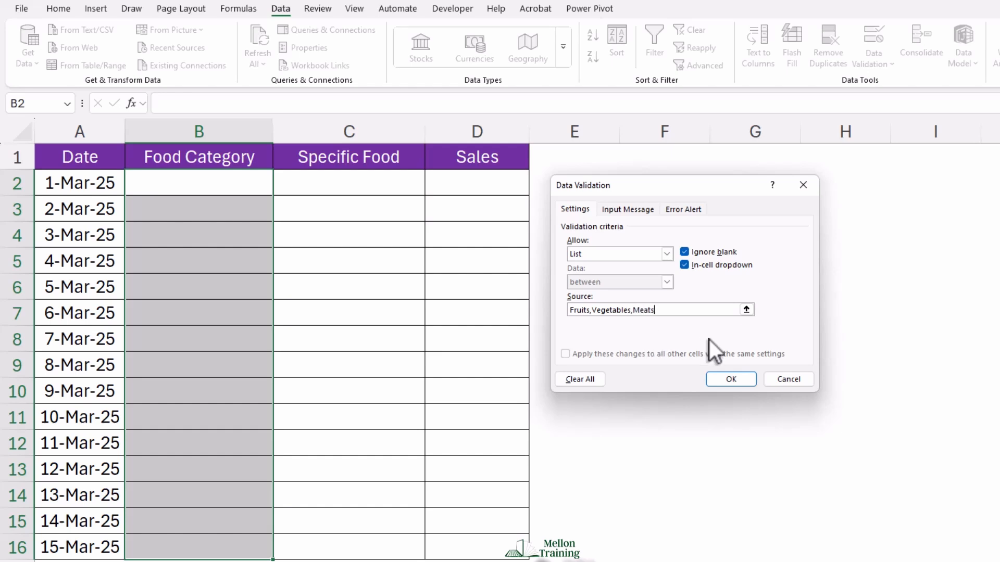
pyautogui.click(730, 379)
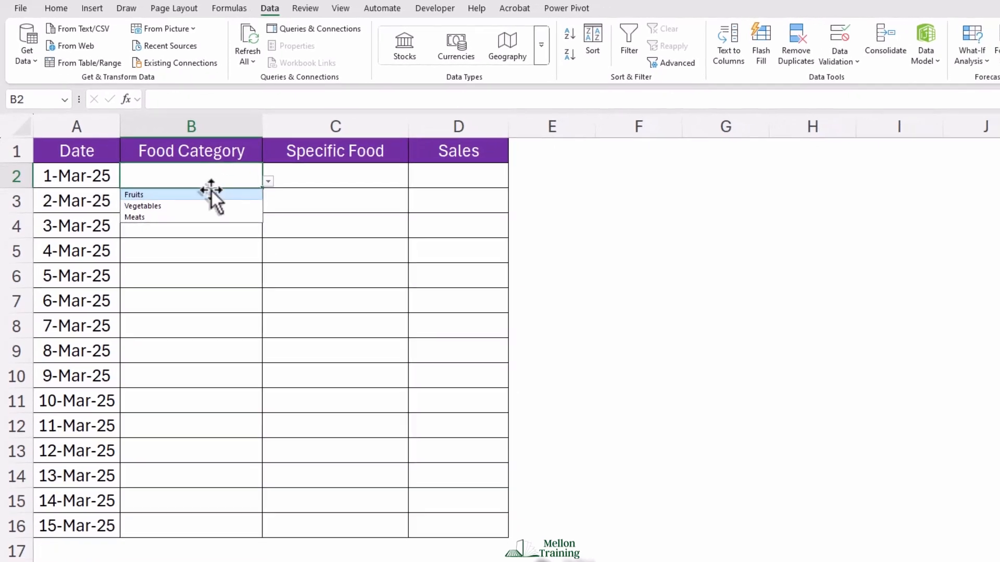
# Pick Fruits in B2, Vegetables in B3 and Meats in B4 from the drop-downs
pyautogui.click(134, 194)
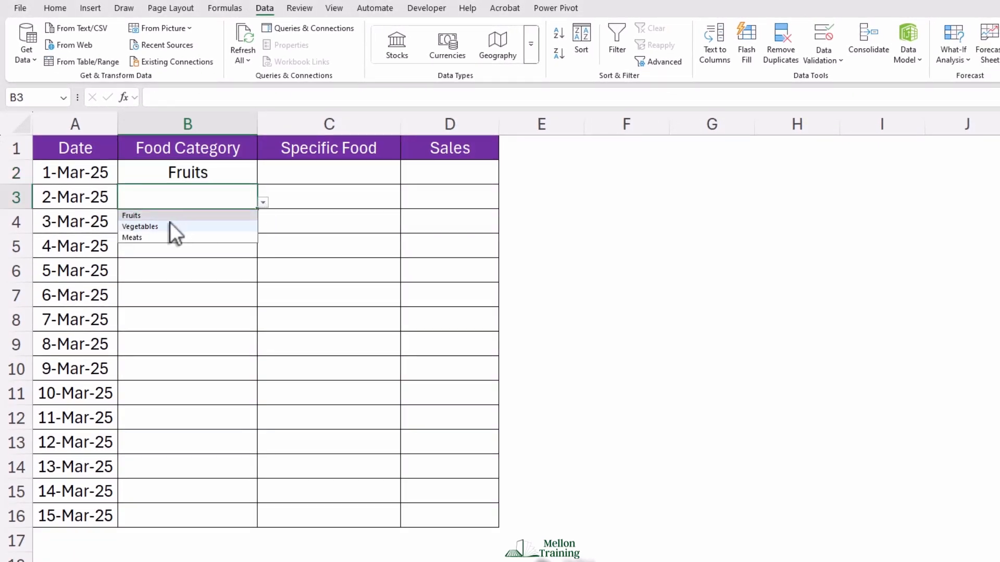
pyautogui.click(140, 226)
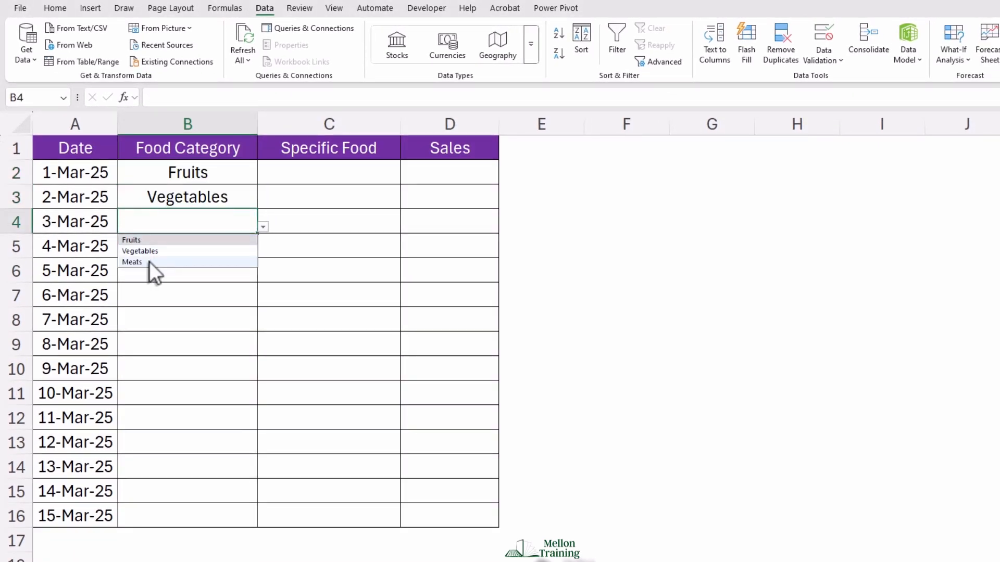
pyautogui.click(132, 262)
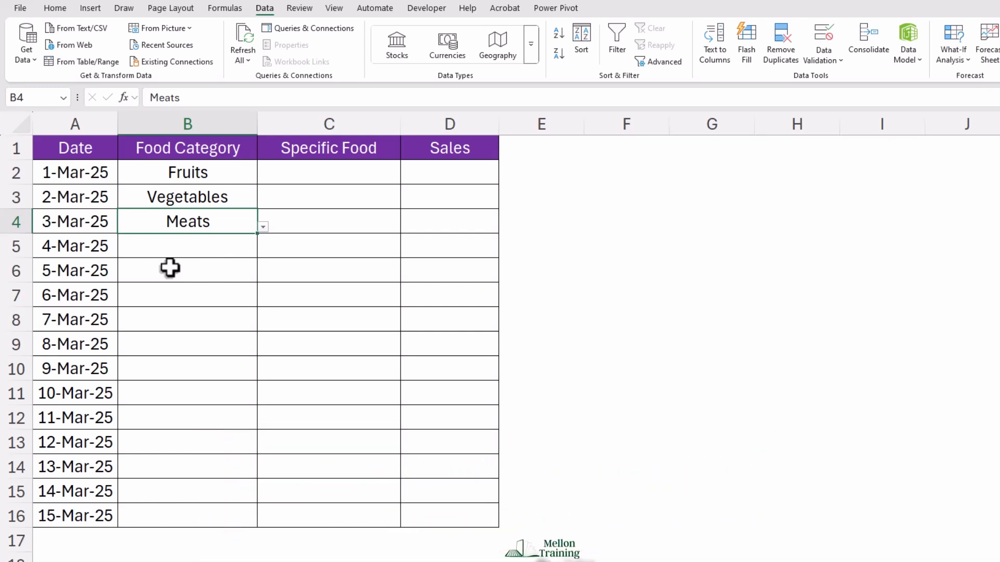
pyautogui.moveTo(317, 188)
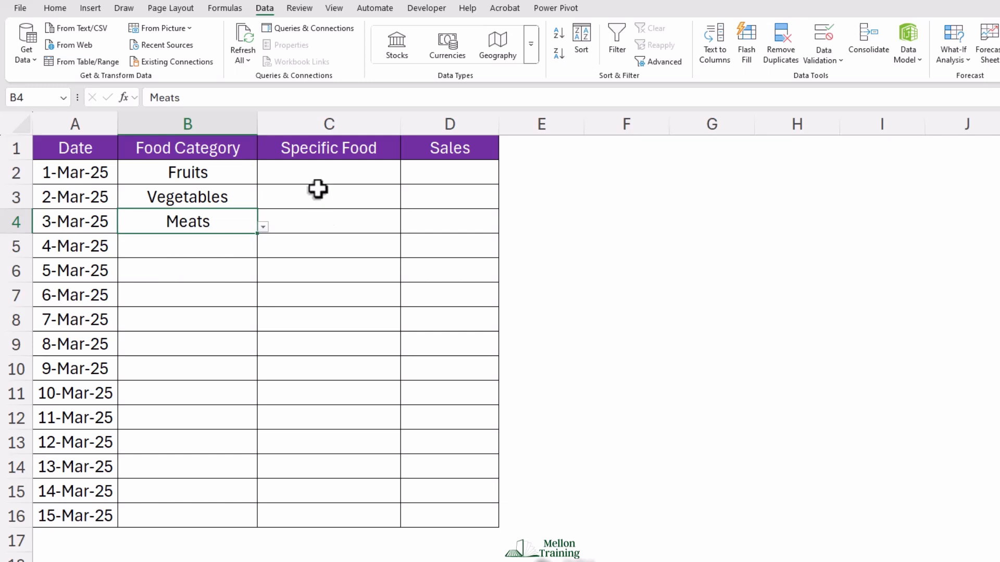
pyautogui.click(329, 173)
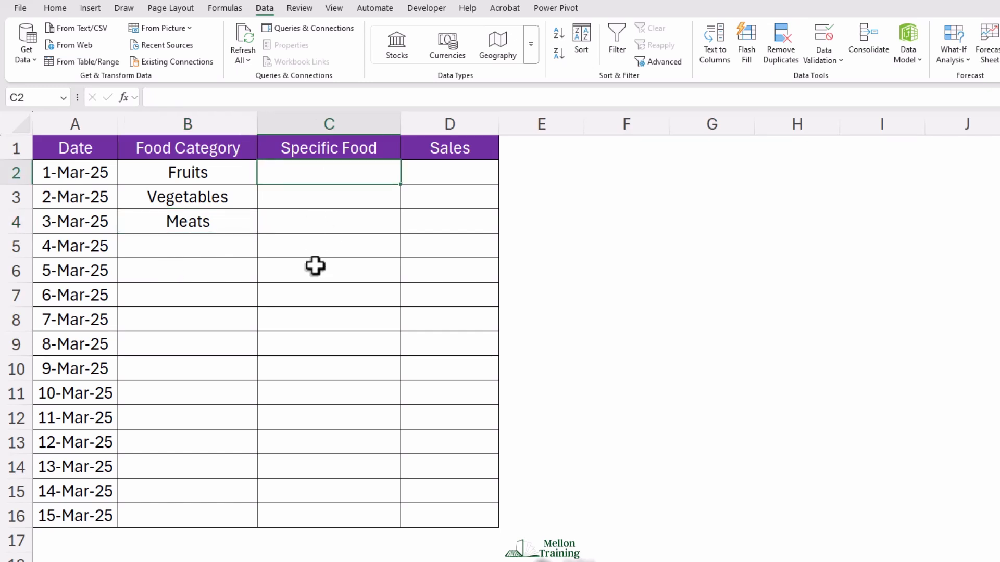
pyautogui.moveTo(331, 282)
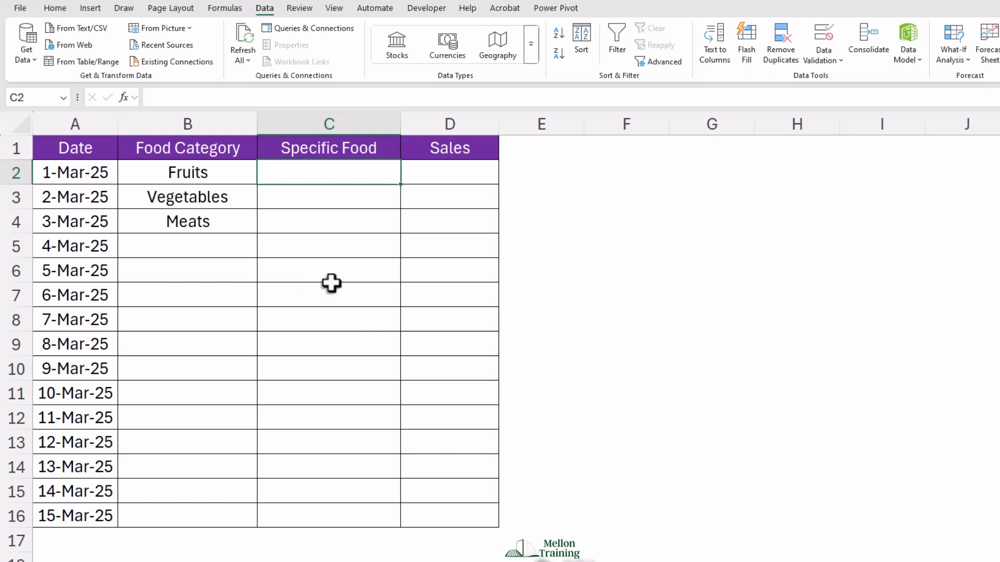
# Enter =INDIRECT(B2) as the list source in C2's Data Validation settings
pyautogui.click(823, 37)
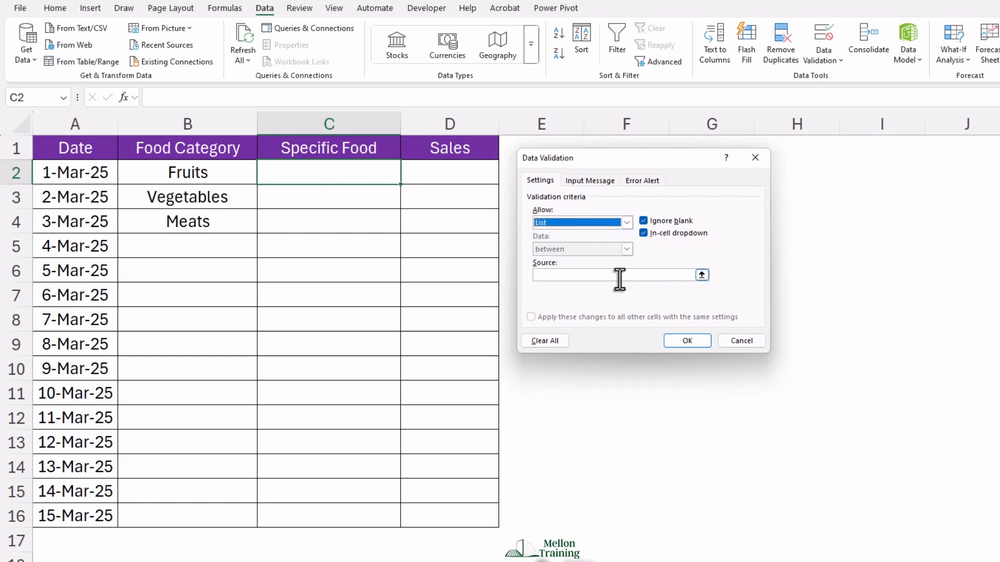
pyautogui.write('=')
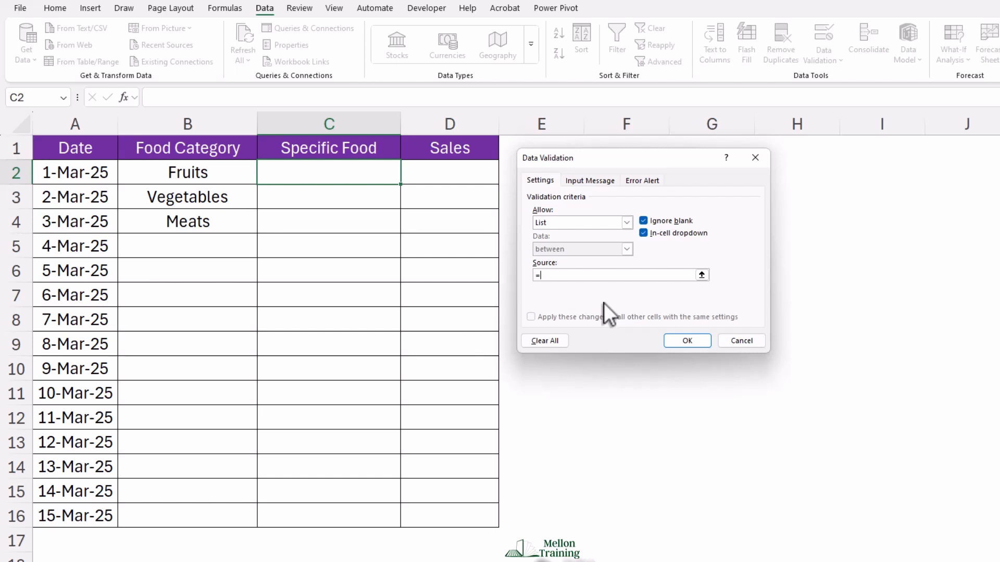
pyautogui.write('INDI')
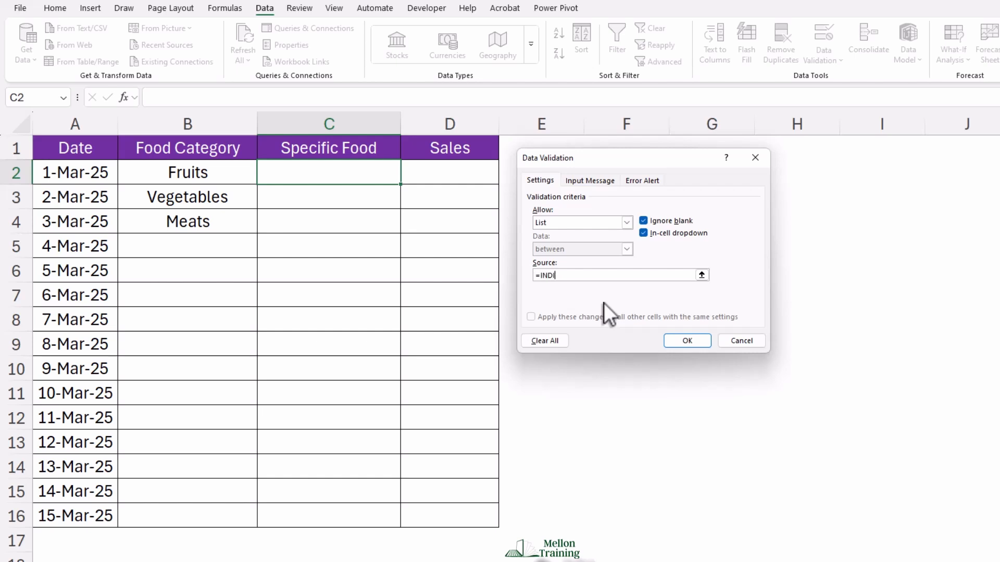
pyautogui.write('RECT(')
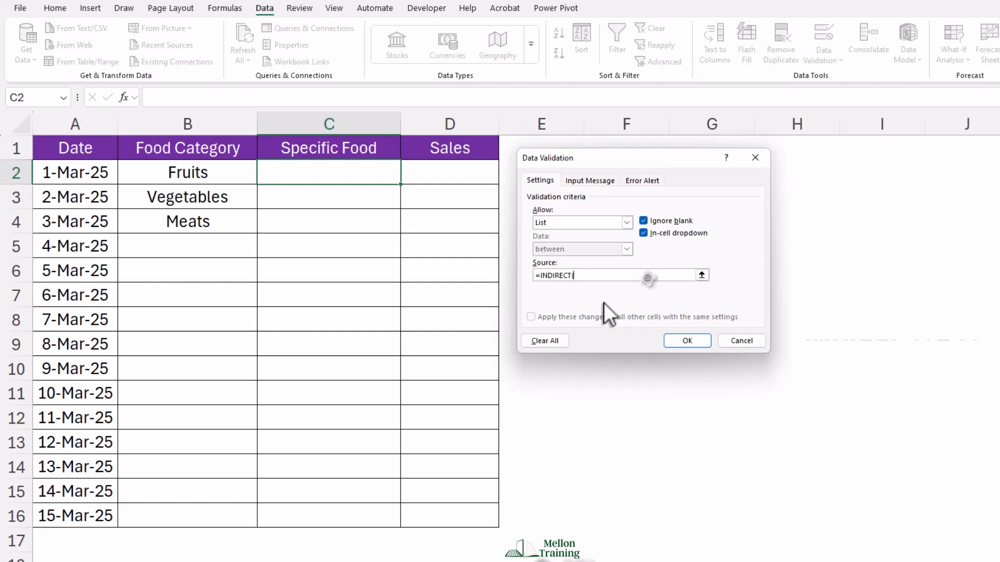
pyautogui.write('B2')
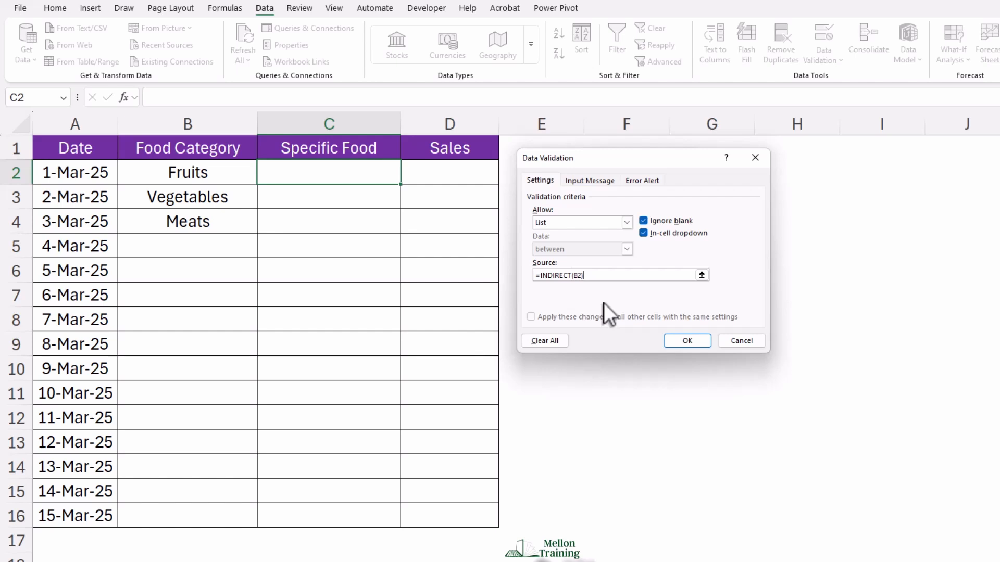
pyautogui.moveTo(609, 316)
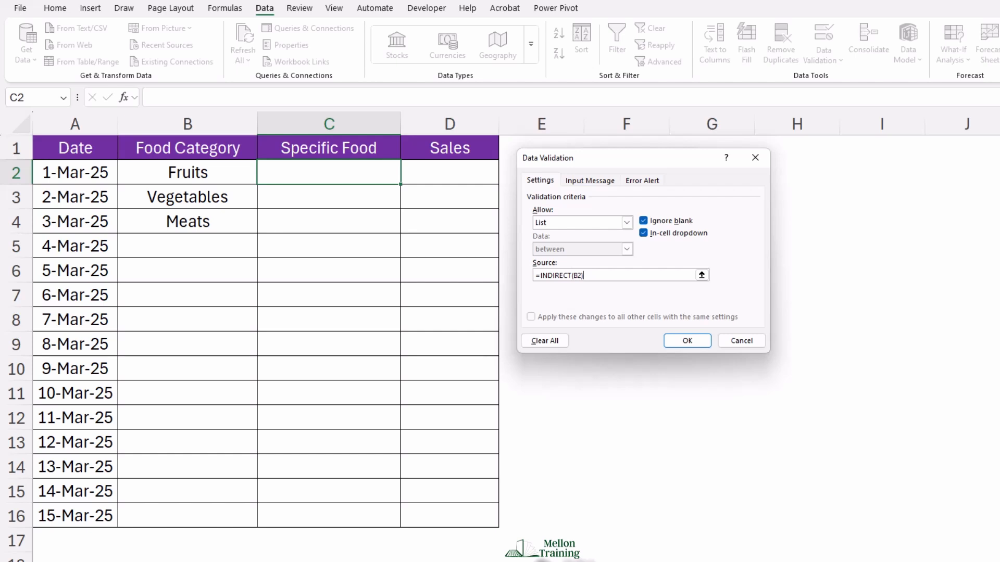
pyautogui.moveTo(367, 241)
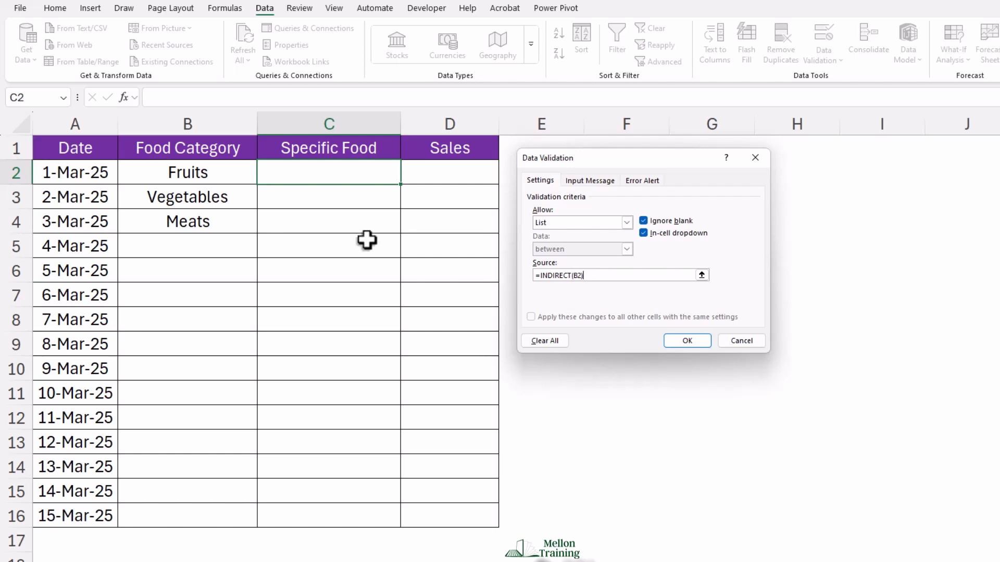
pyautogui.moveTo(642, 309)
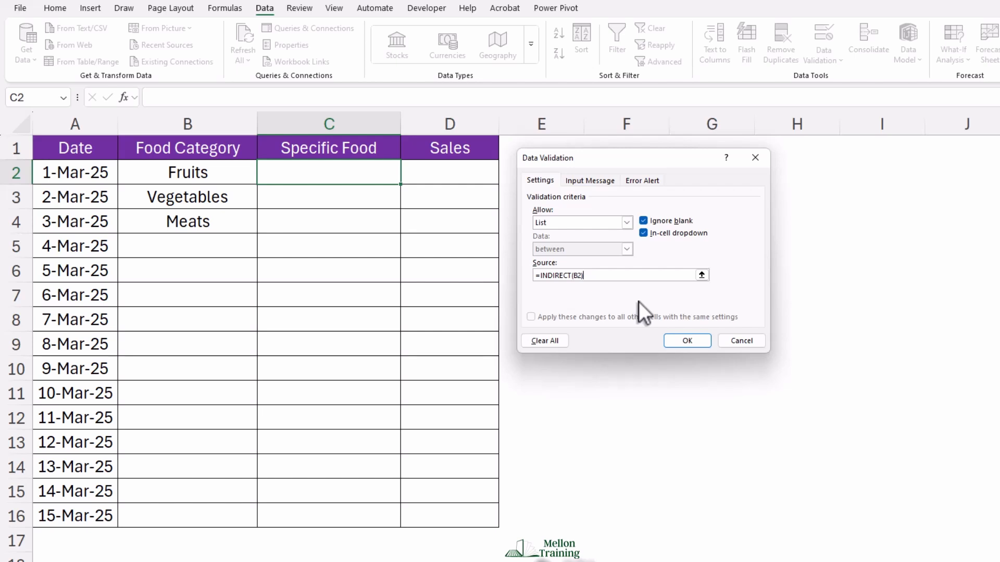
pyautogui.moveTo(687, 341)
pyautogui.write(')')
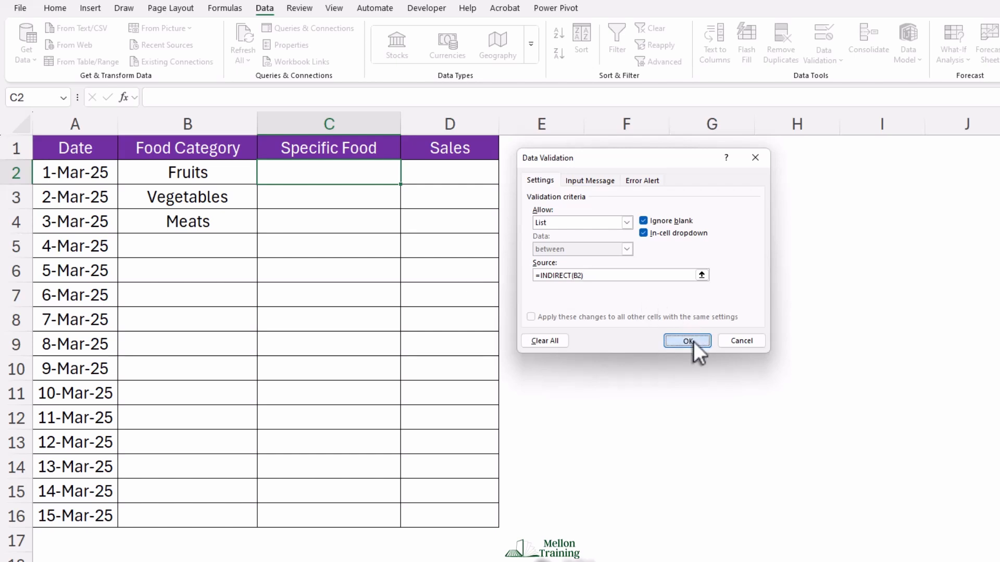
# Apply the INDIRECT list rule and pick Banana, Carrot and Beef from the dependent lists
pyautogui.click(686, 340)
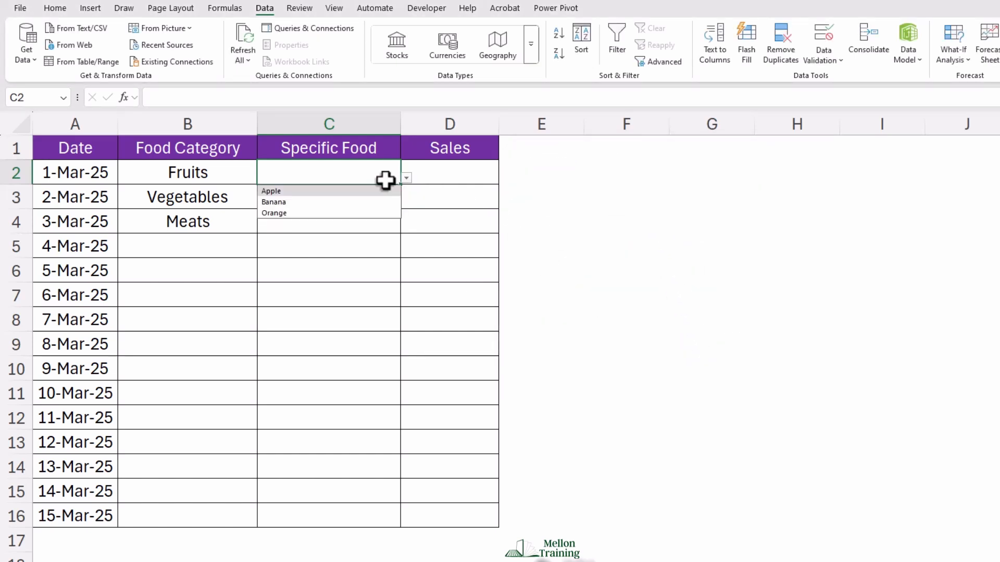
pyautogui.click(273, 202)
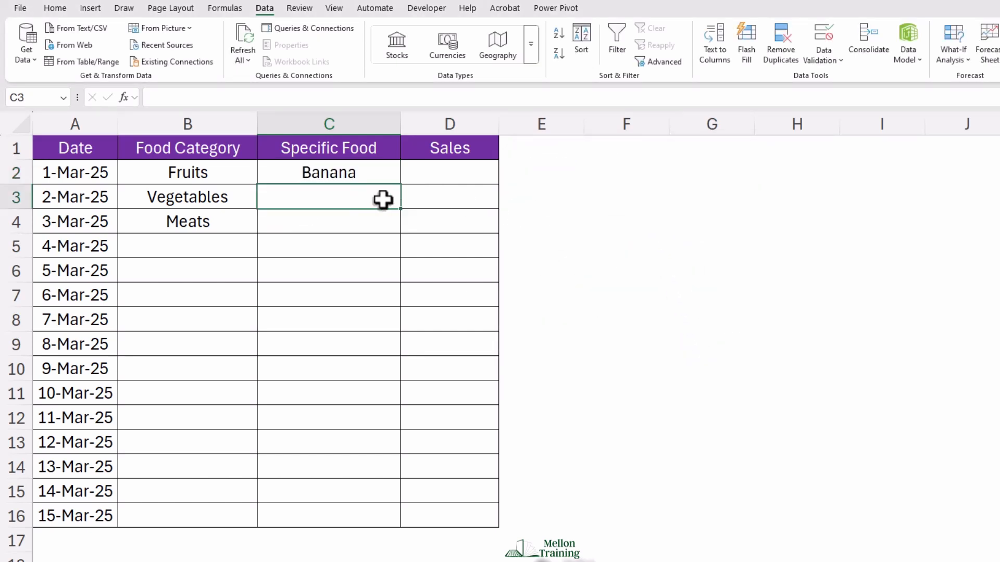
pyautogui.click(328, 172)
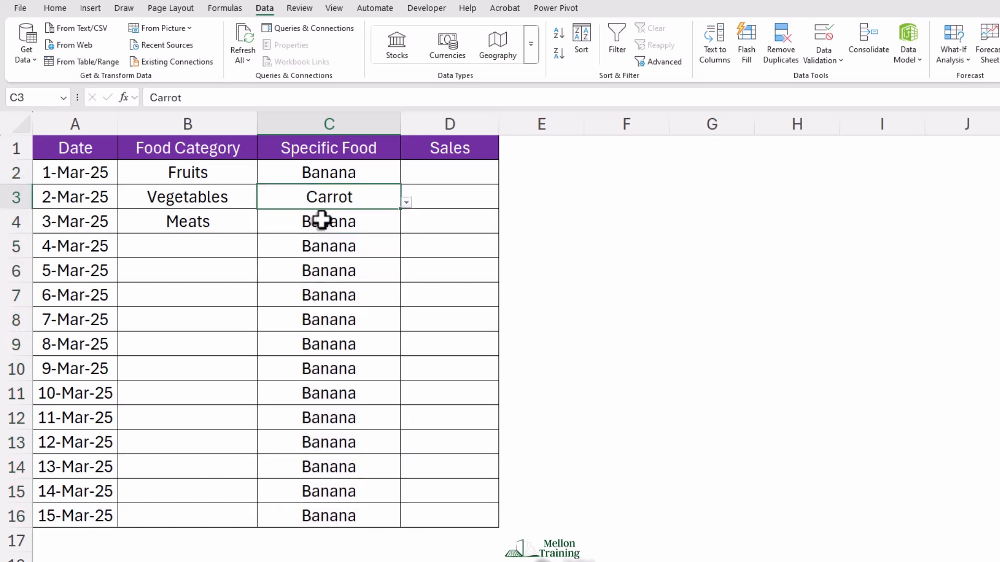
pyautogui.click(406, 226)
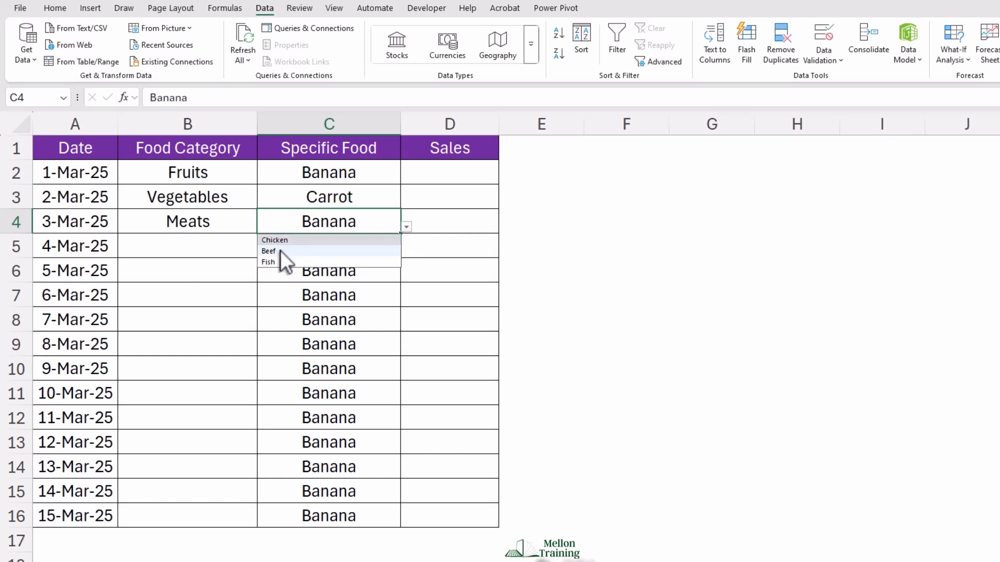
pyautogui.click(269, 250)
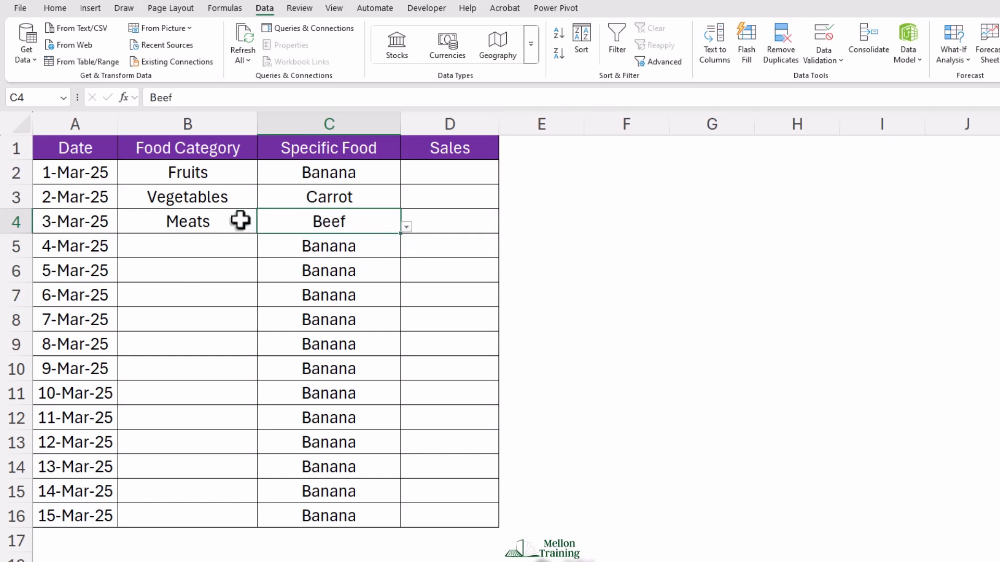
# Enter Beef in row 5, choose Broccoli, and change row 3's category to Fruits
pyautogui.click(187, 245)
pyautogui.write('Meats')
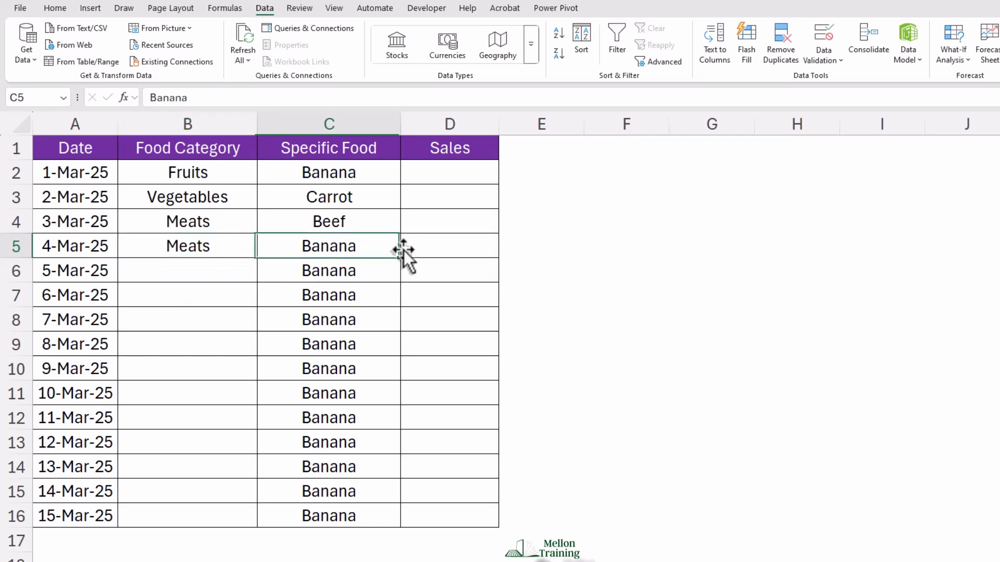
pyautogui.write('Beef')
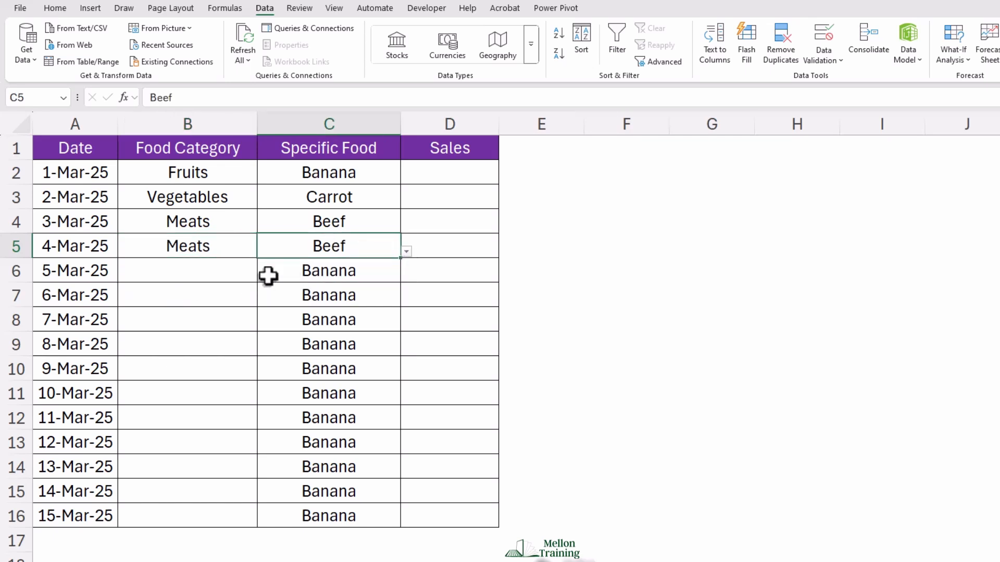
pyautogui.click(188, 270)
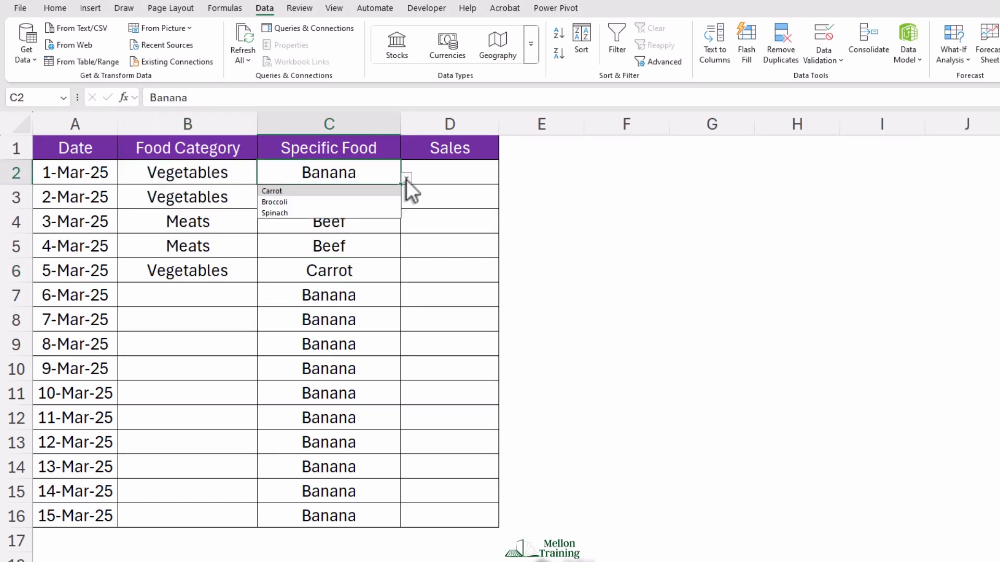
pyautogui.click(274, 202)
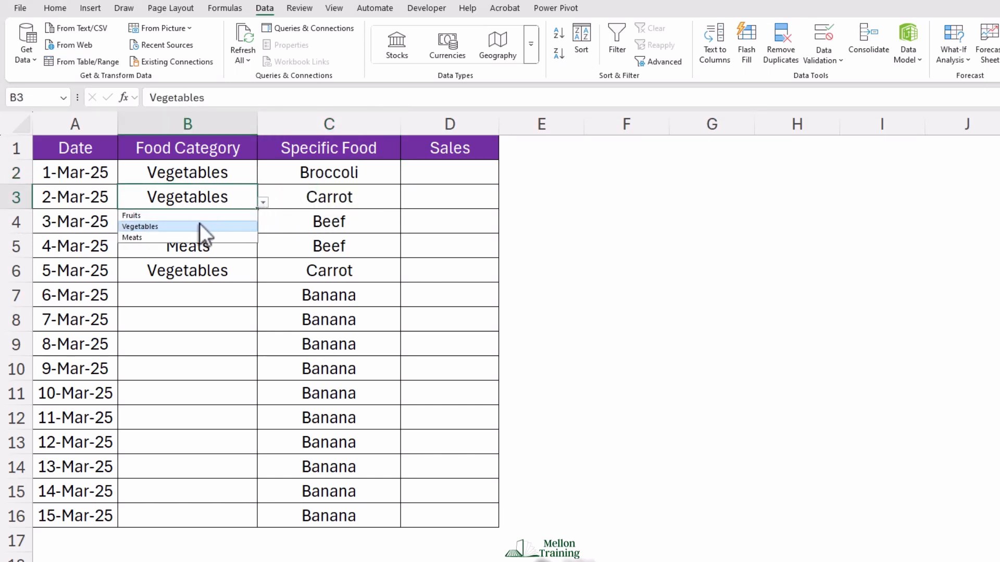
pyautogui.click(141, 216)
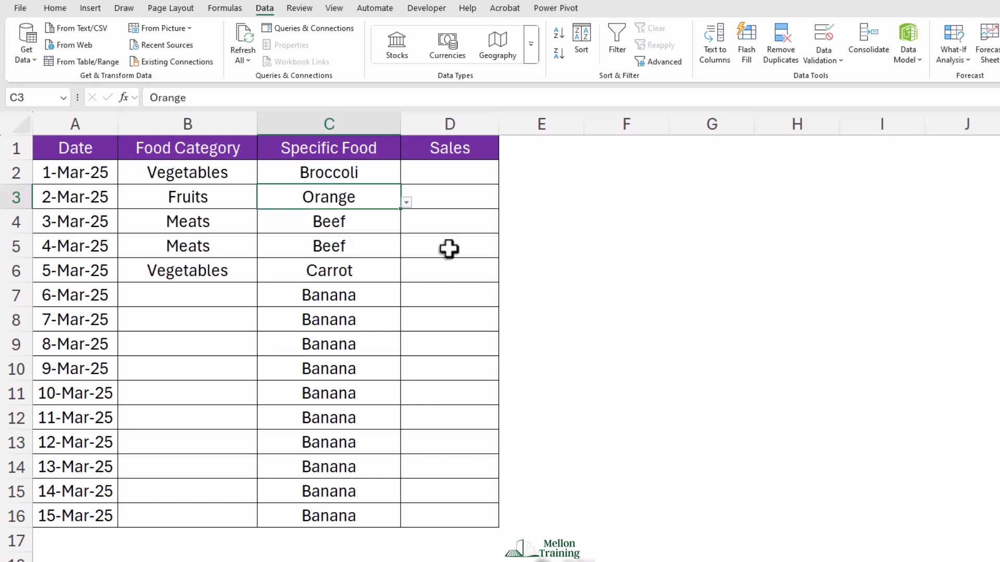
pyautogui.moveTo(344, 301)
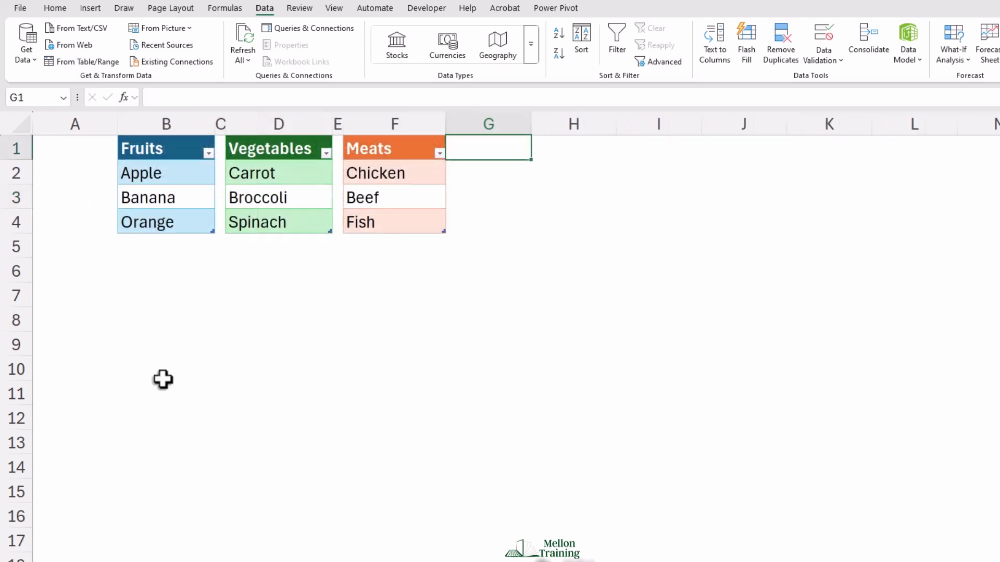
# Type Avocado in the Fruits table directly beneath Orange
pyautogui.click(147, 222)
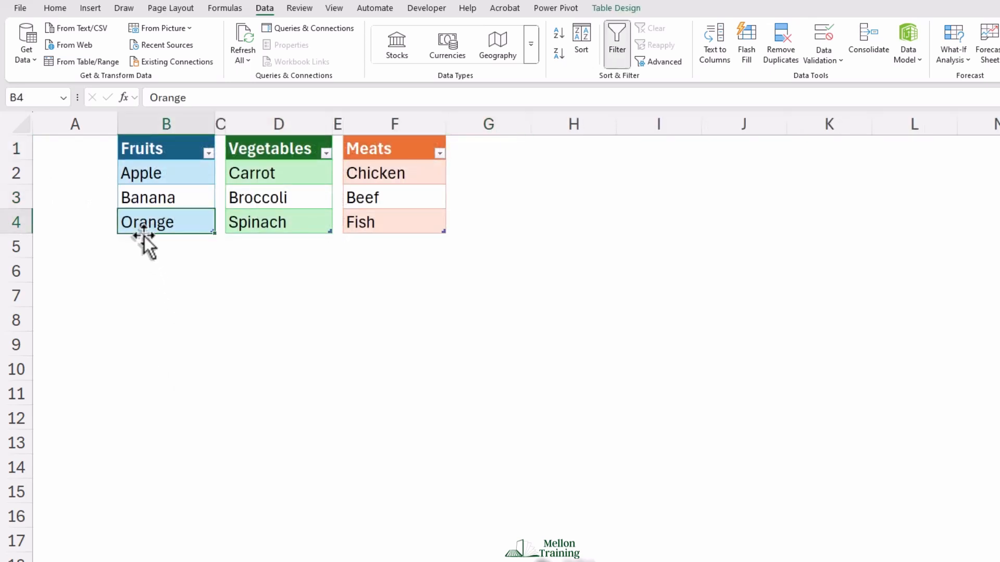
pyautogui.click(167, 246)
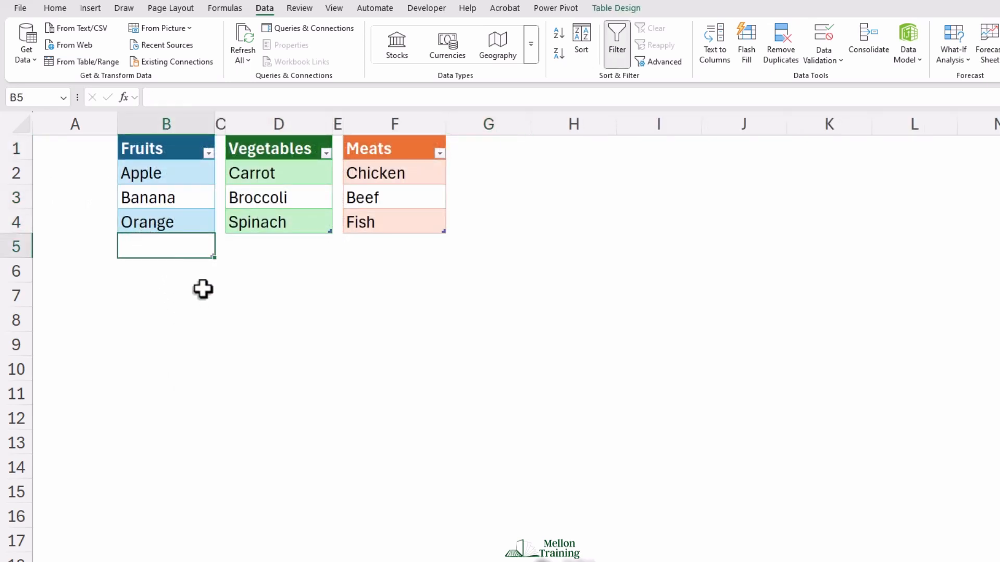
pyautogui.write('Apple')
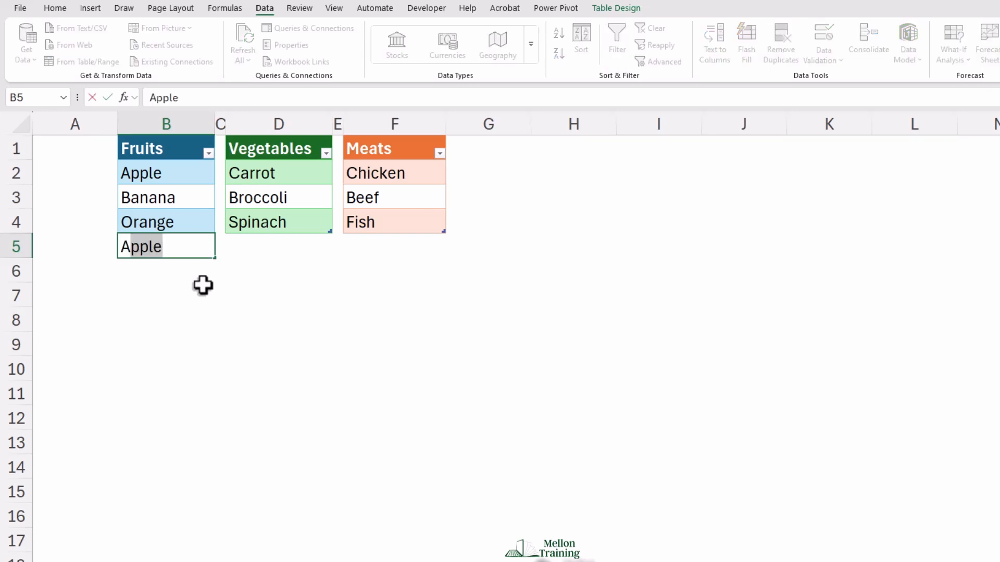
pyautogui.write('Avocando')
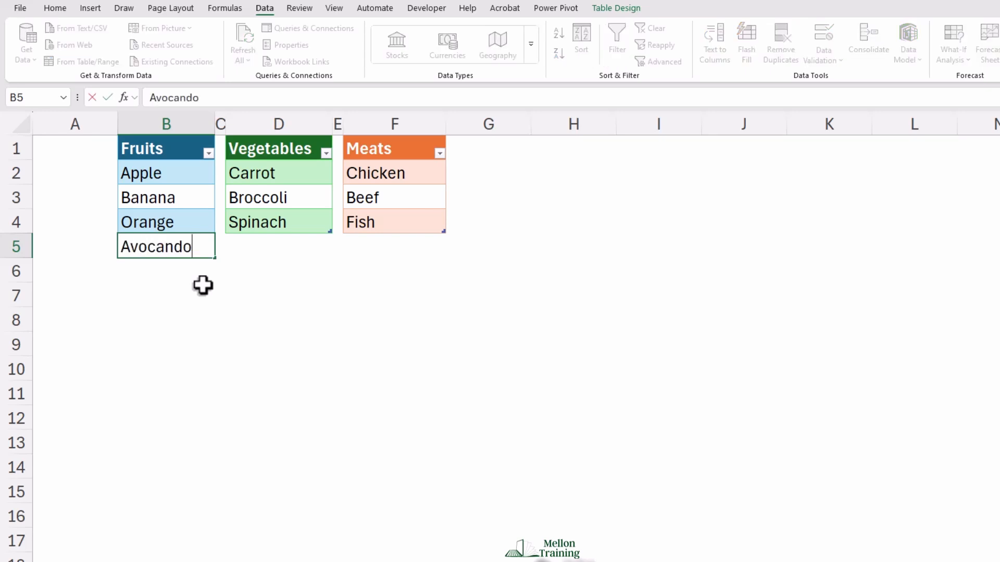
pyautogui.press('Backspace')
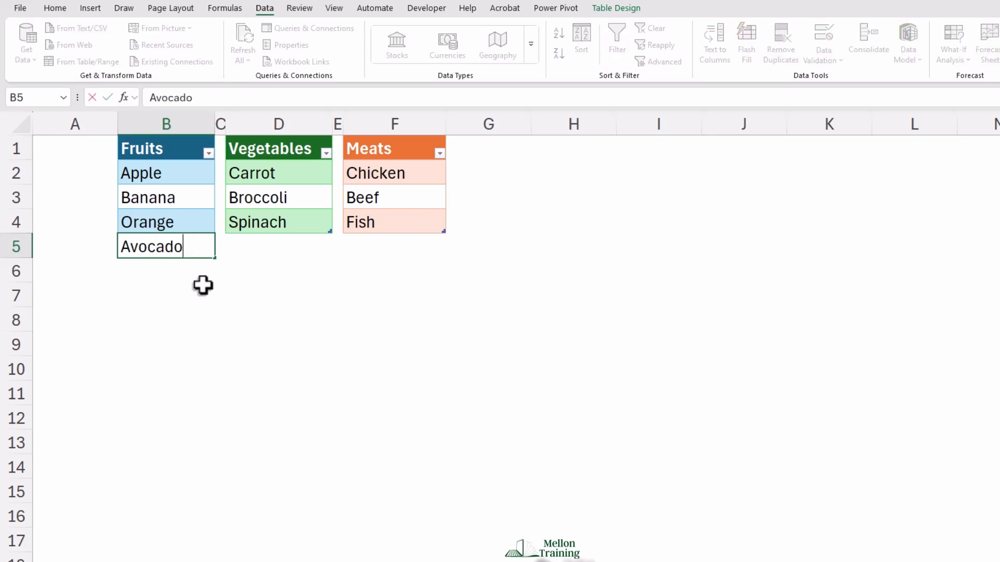
pyautogui.press('Return')
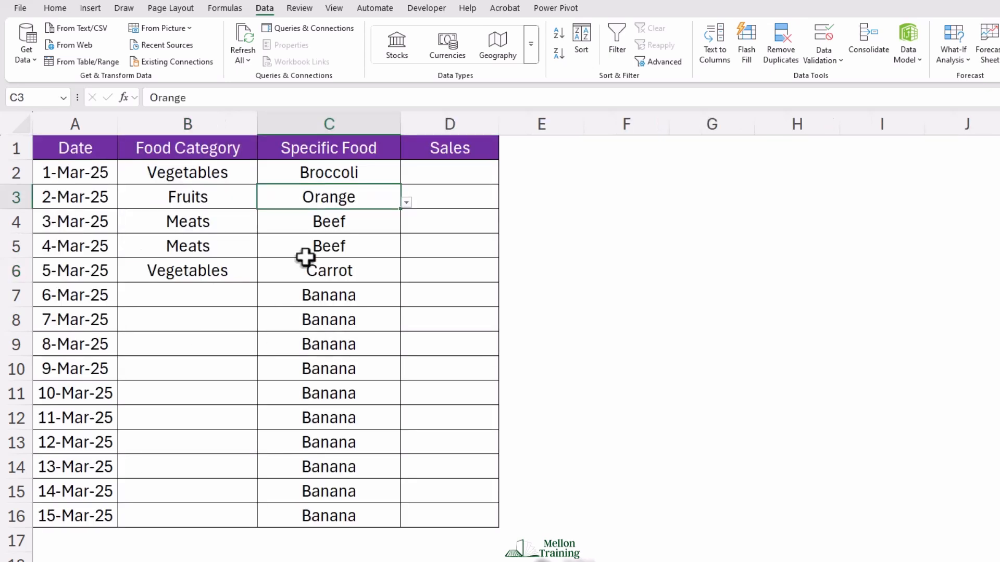
# Choose Avocado in C7 for the 6-Mar-25 row and clear the Banana entries in C8:C16
pyautogui.click(262, 301)
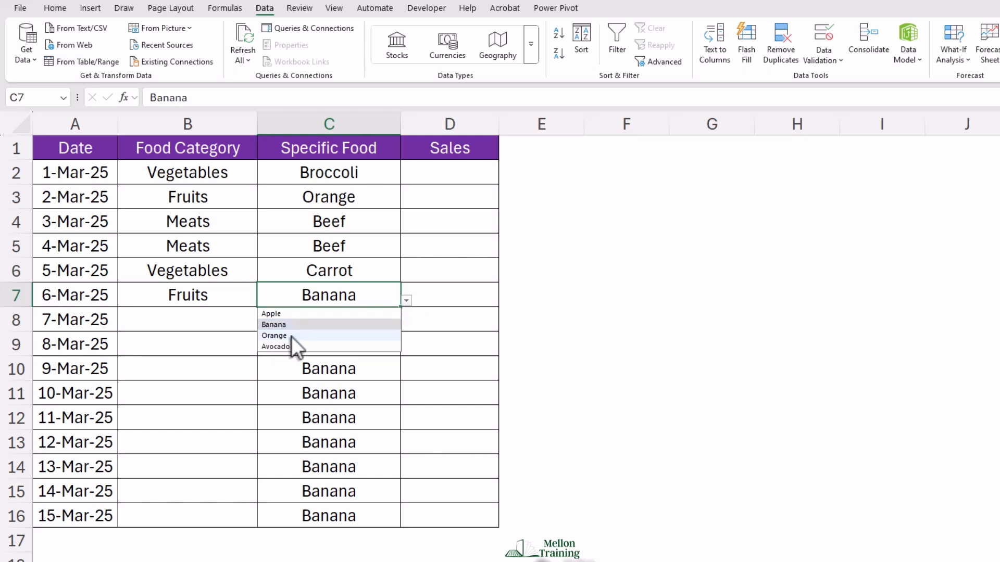
pyautogui.click(275, 347)
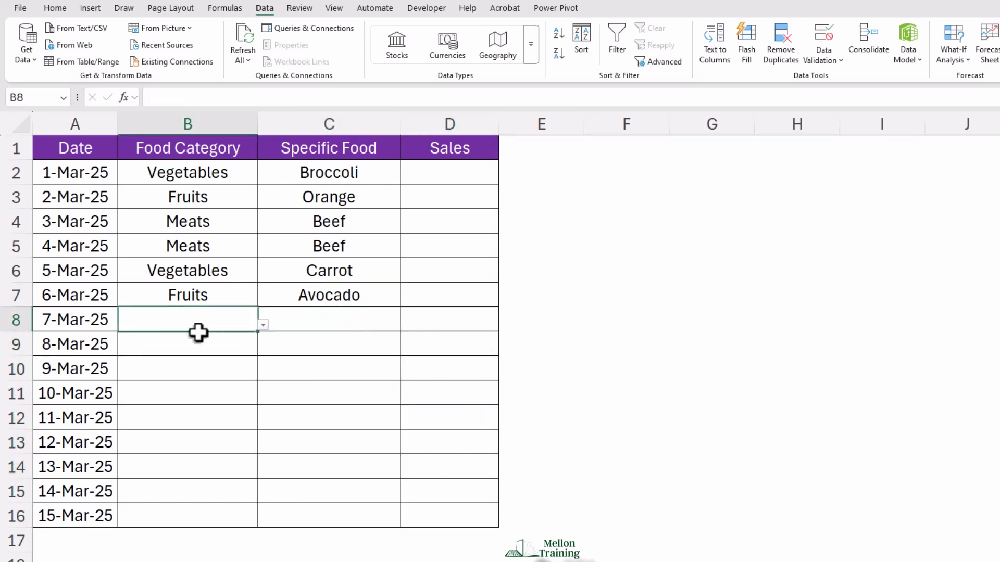
pyautogui.click(187, 393)
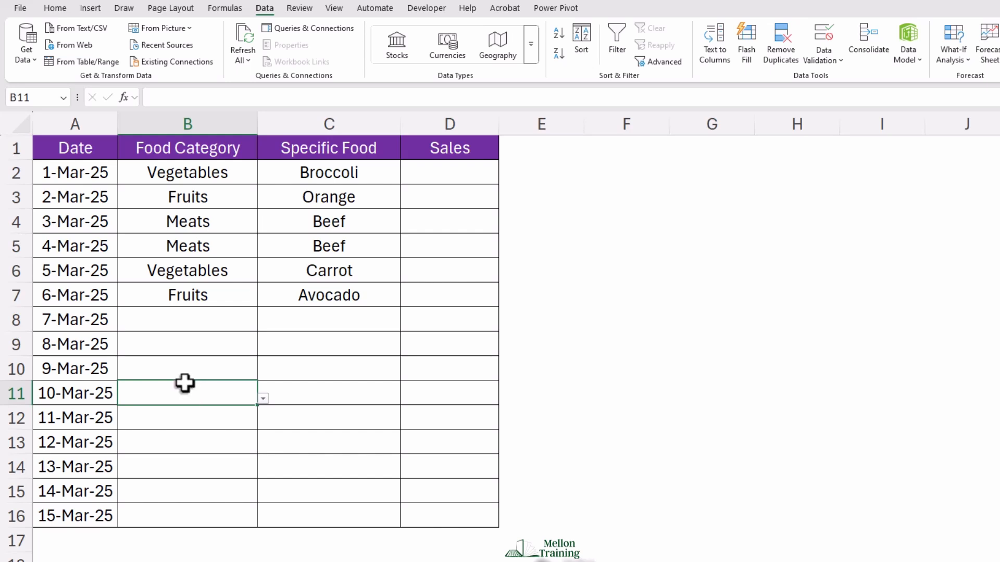